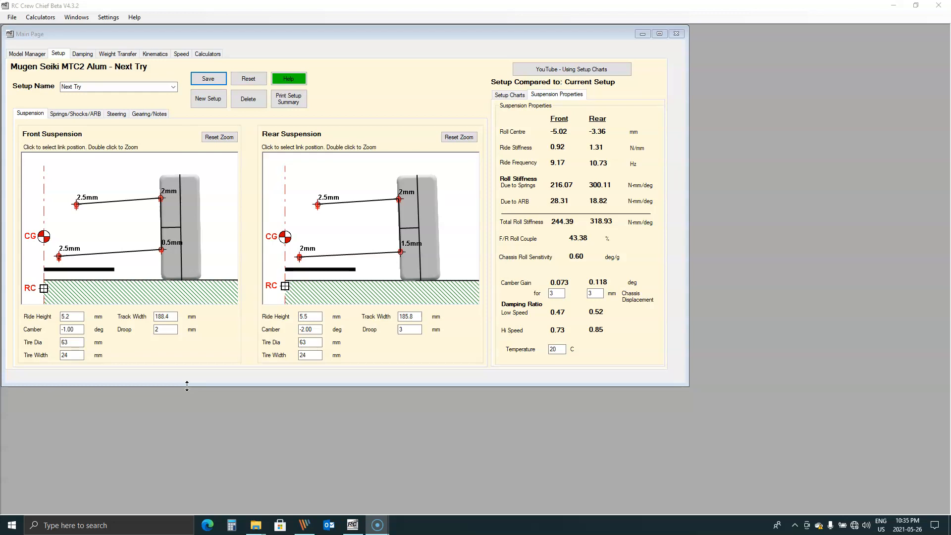
mouse_move(197, 386)
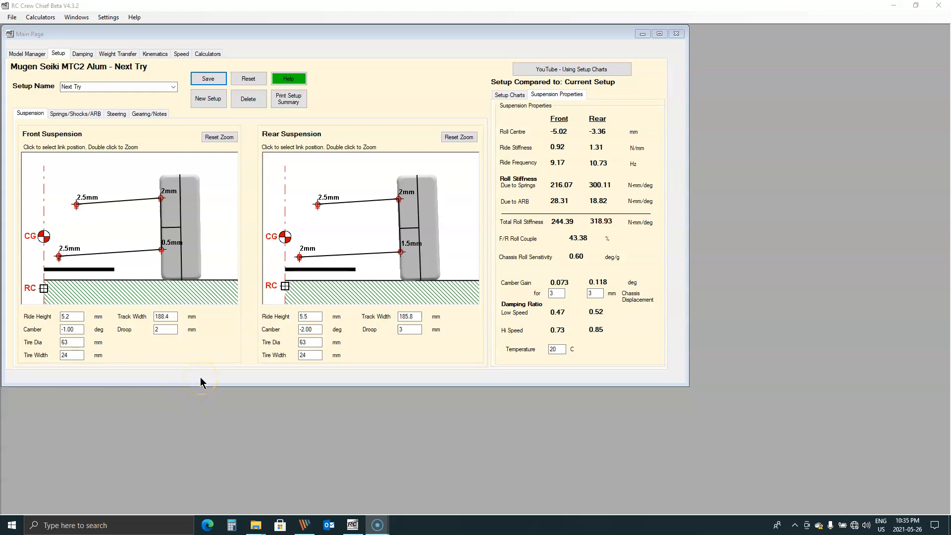
mouse_move(218, 380)
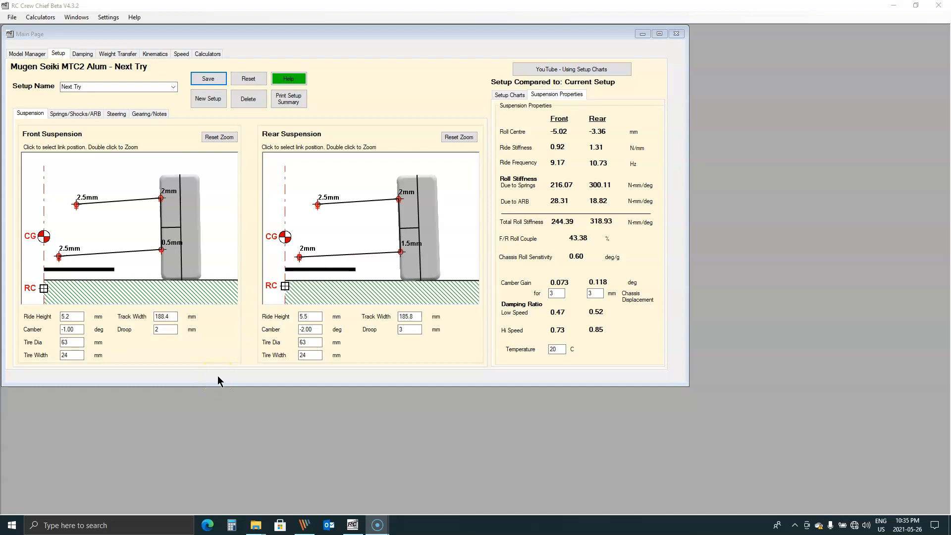
mouse_move(226, 267)
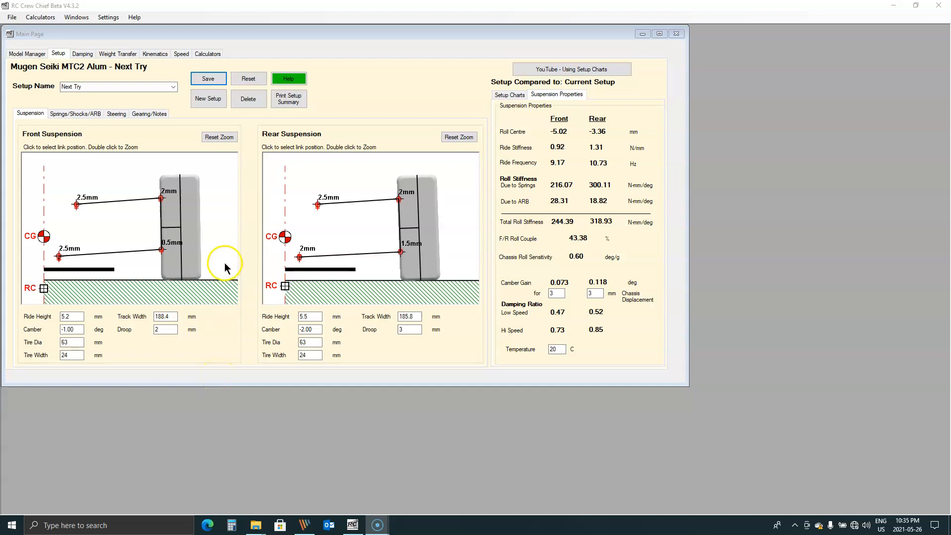
mouse_move(188, 89)
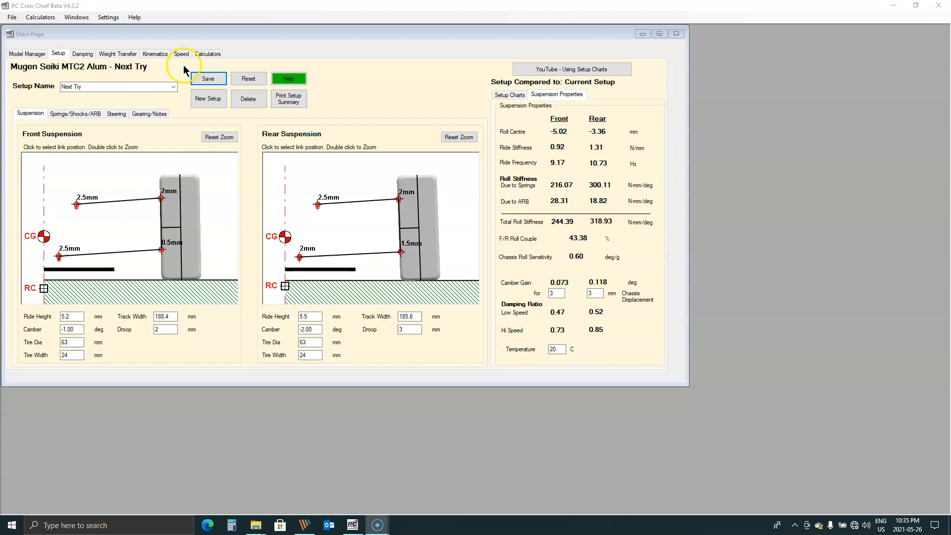
mouse_move(187, 113)
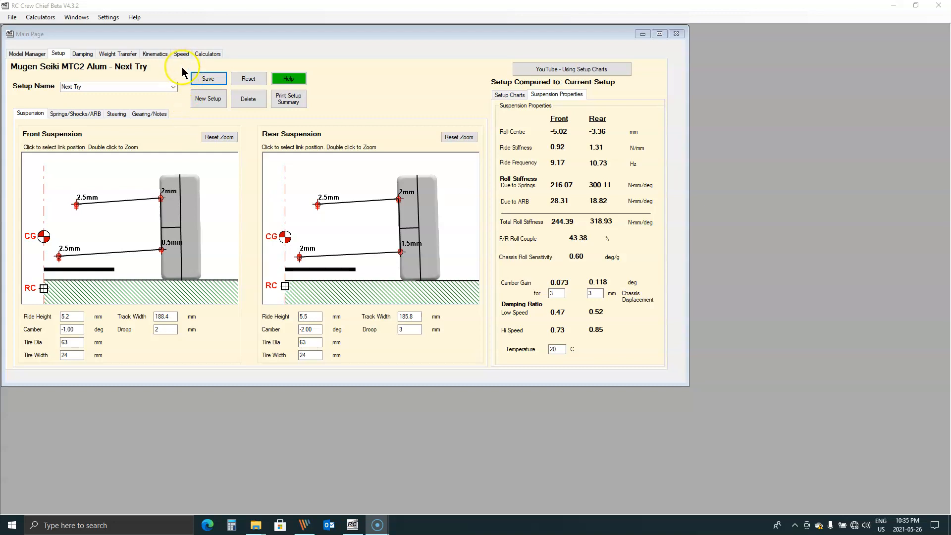
mouse_move(184, 90)
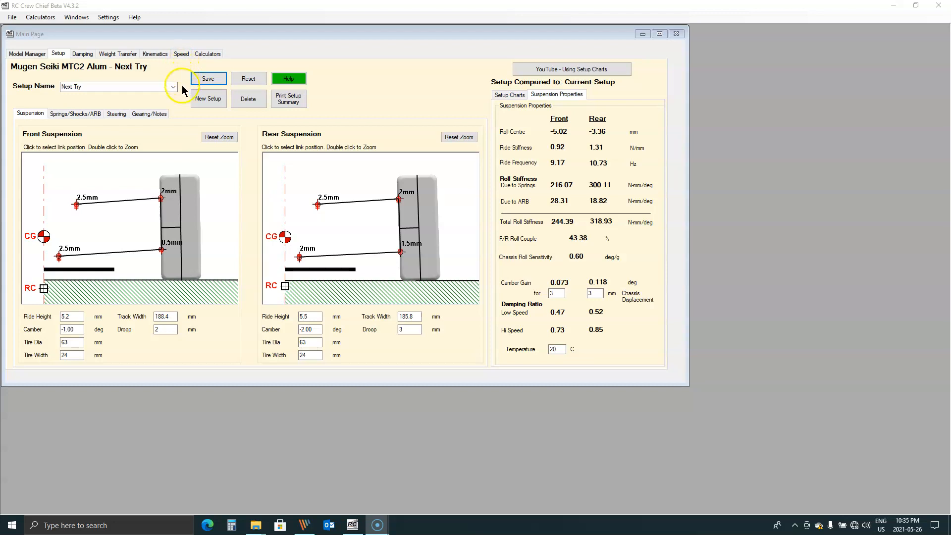
mouse_move(195, 121)
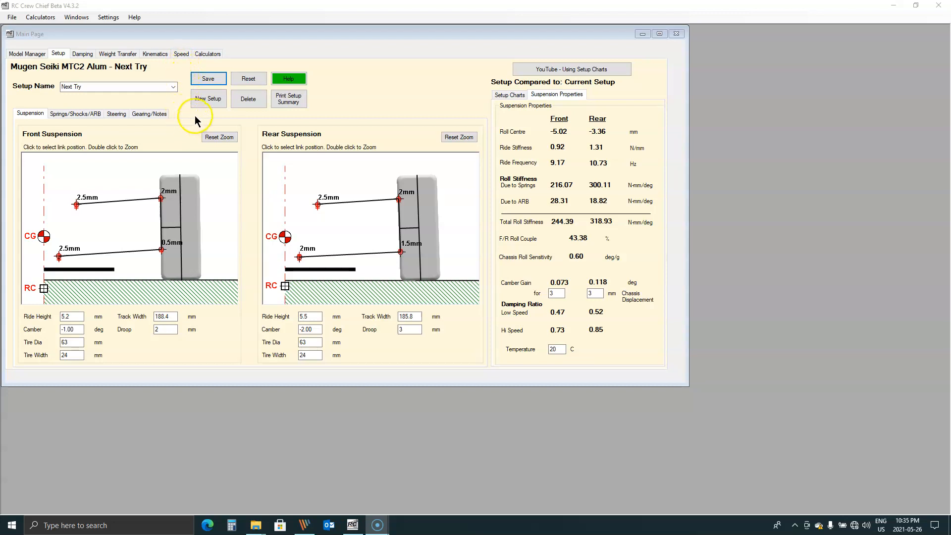
mouse_move(213, 125)
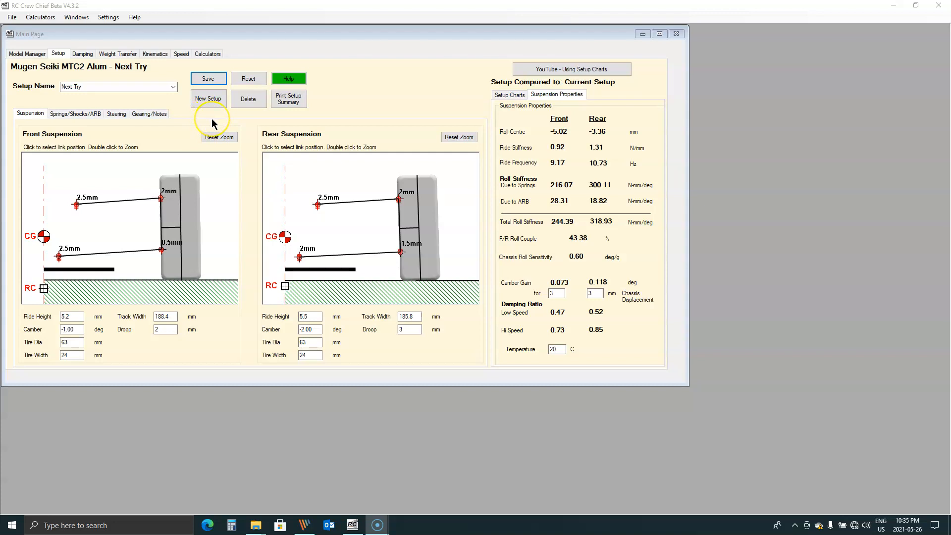
mouse_move(235, 125)
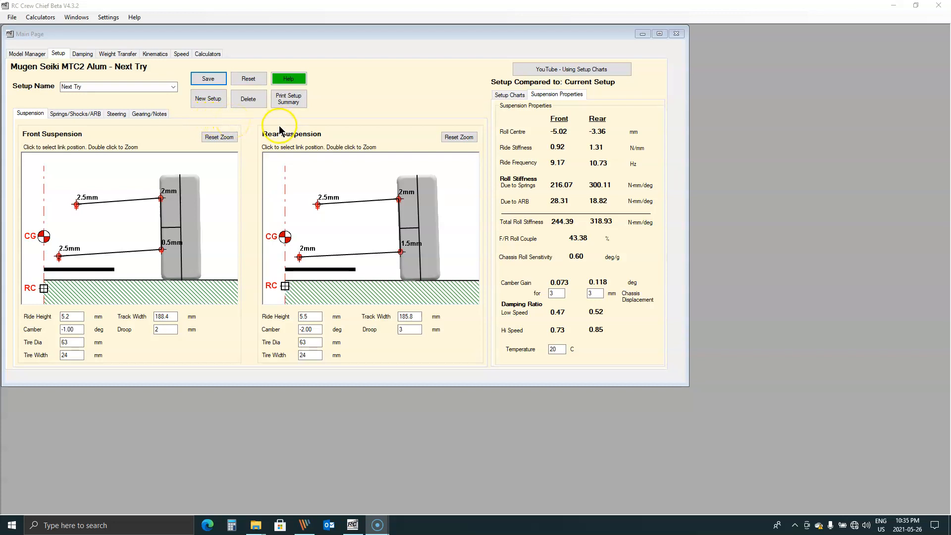
mouse_move(200, 123)
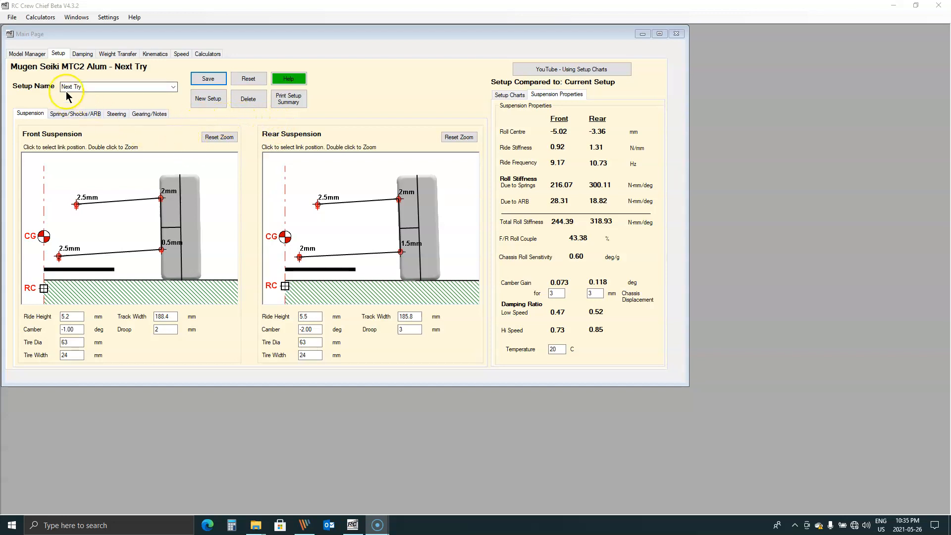
Load the Low RC 26May21 setup, then switch to the High RC 26May21 setup.
left_click(172, 86)
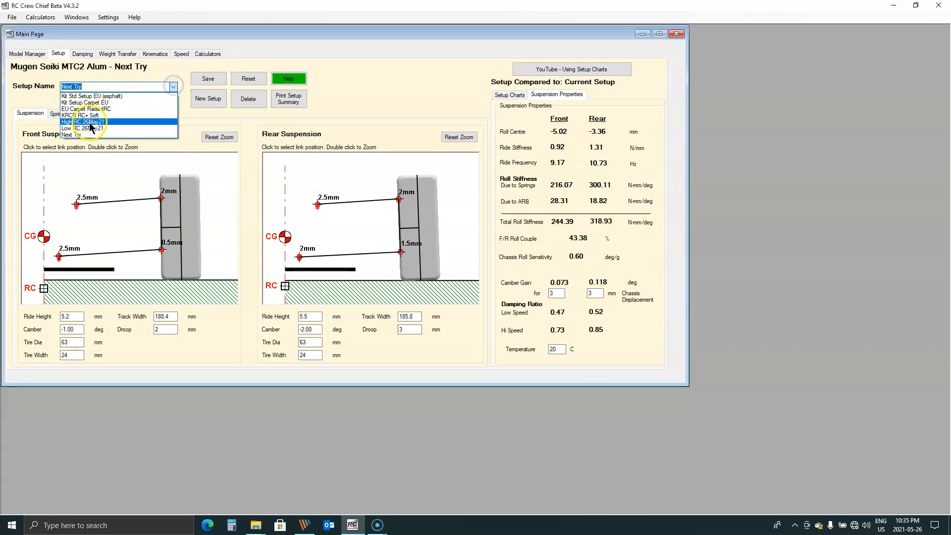
left_click(83, 129)
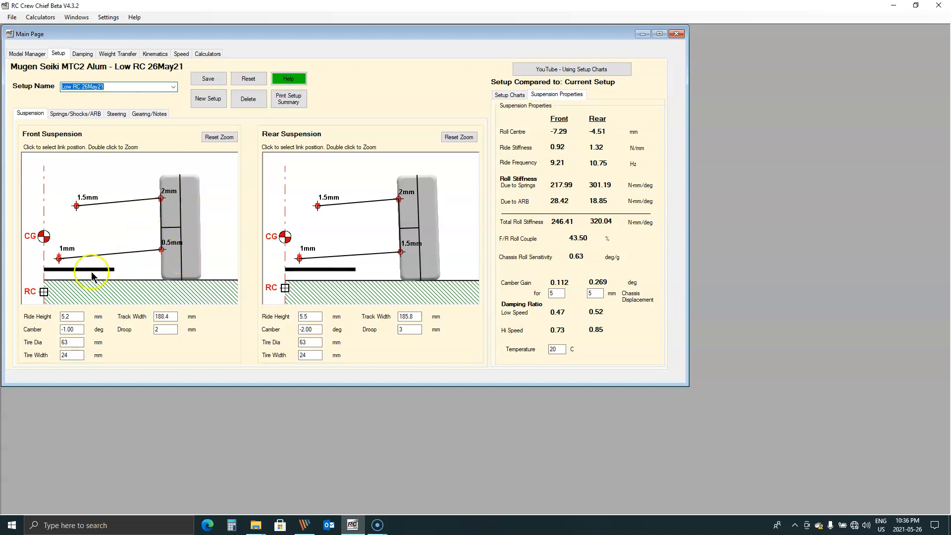
mouse_move(61, 257)
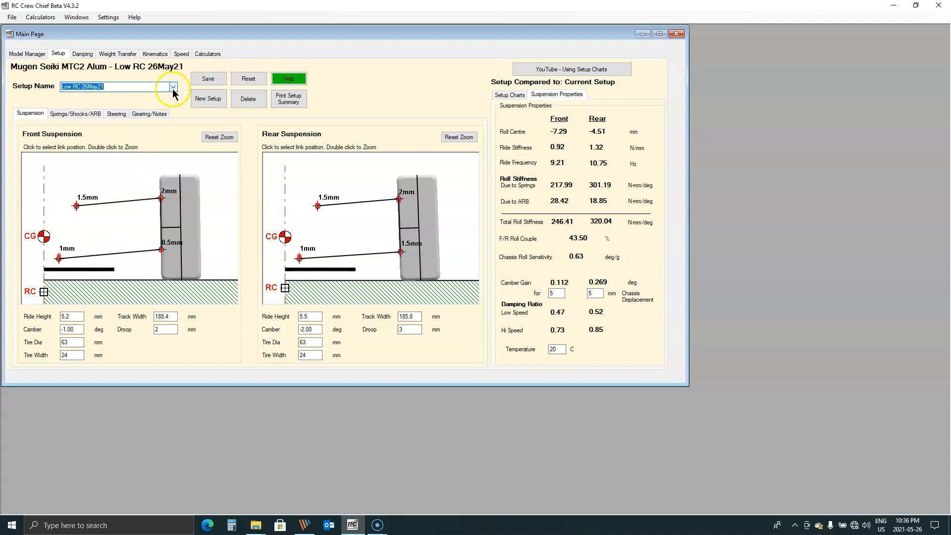
left_click(172, 86)
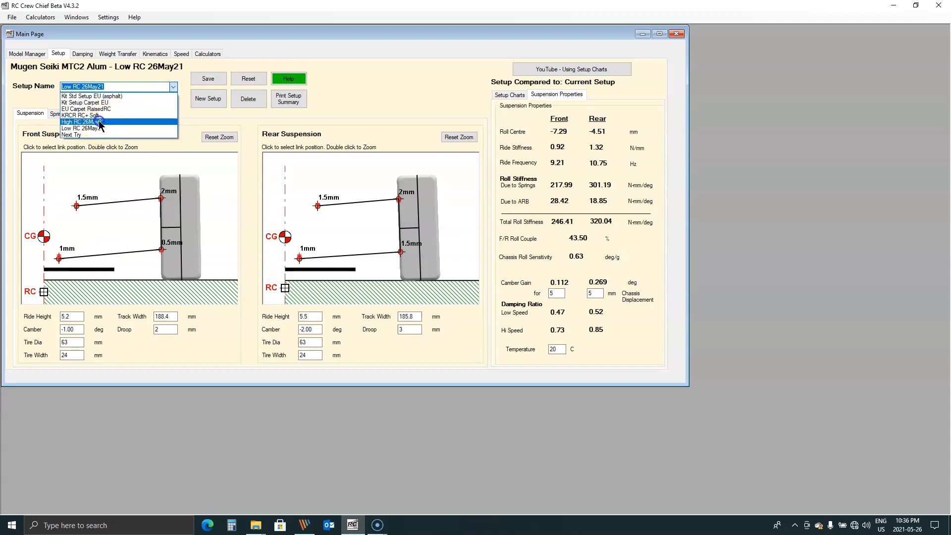
left_click(80, 120)
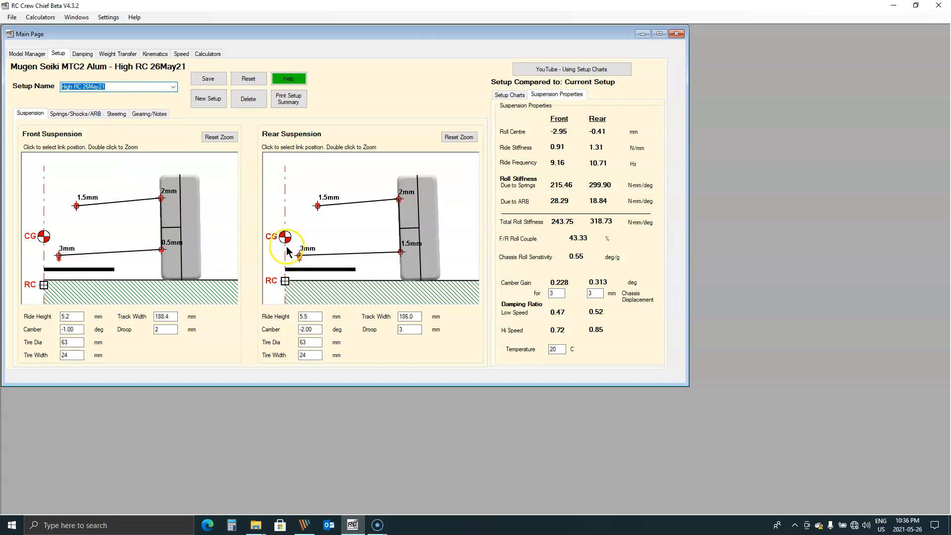
mouse_move(506, 98)
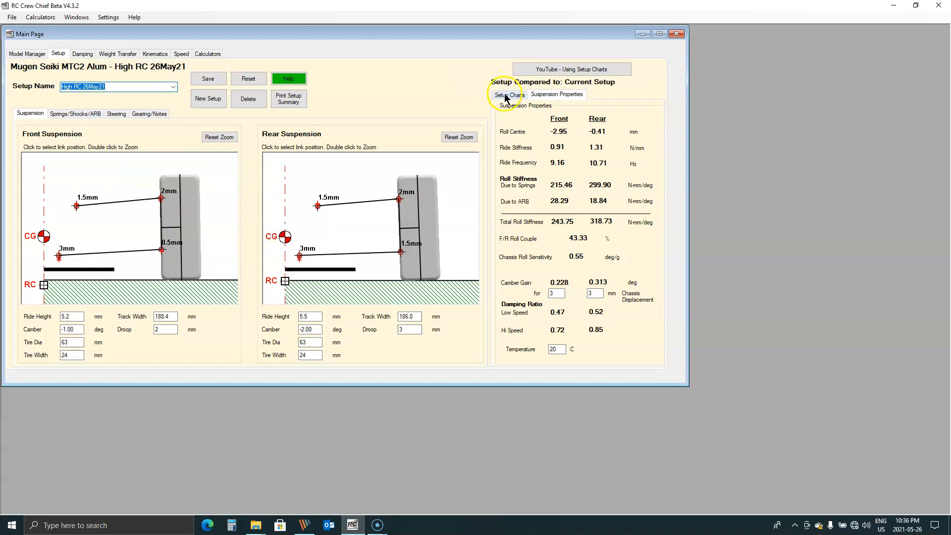
Set the setup charts to compare High RC 26May21 against Low RC 26May21.
left_click(509, 94)
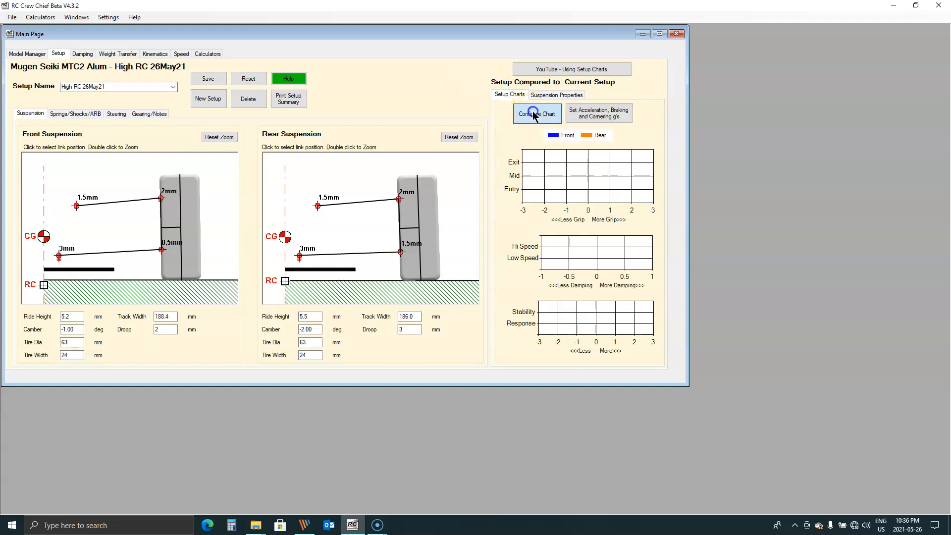
left_click(536, 113)
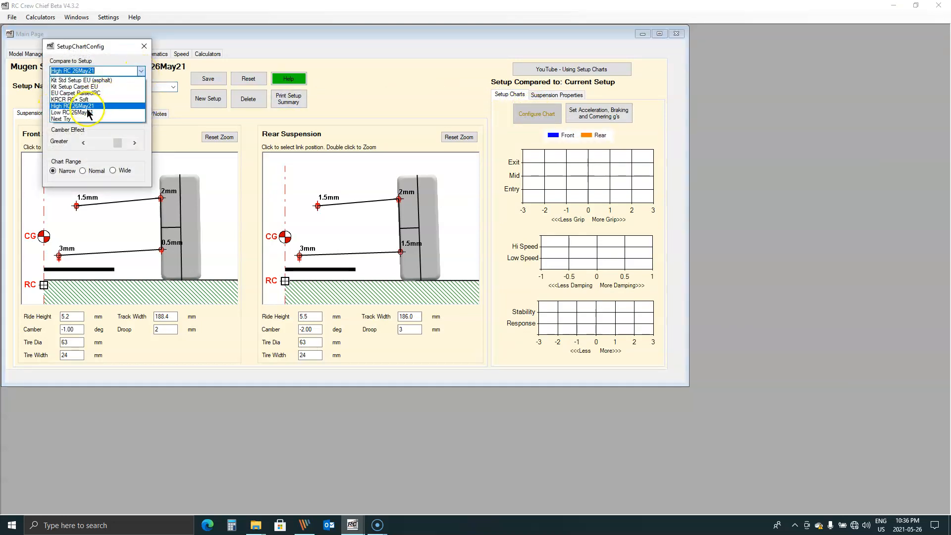
left_click(71, 113)
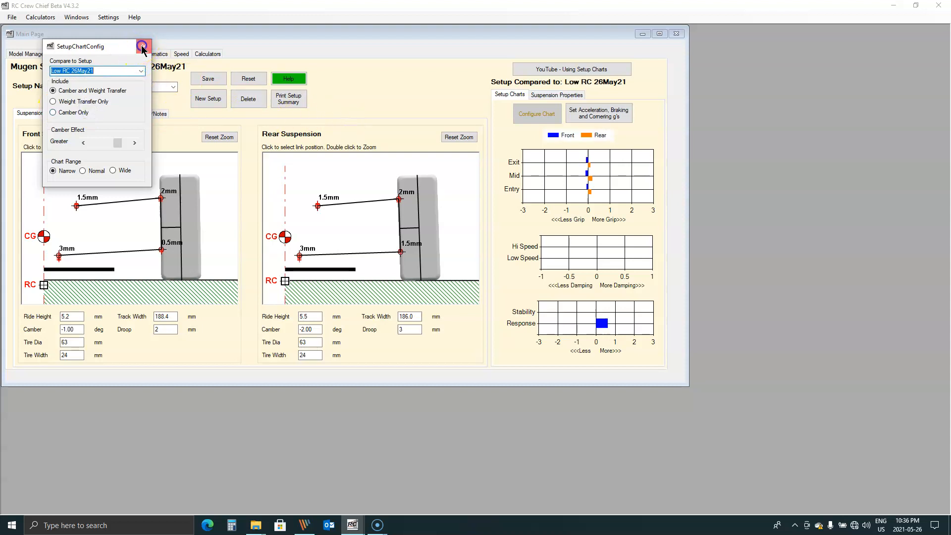
left_click(142, 46)
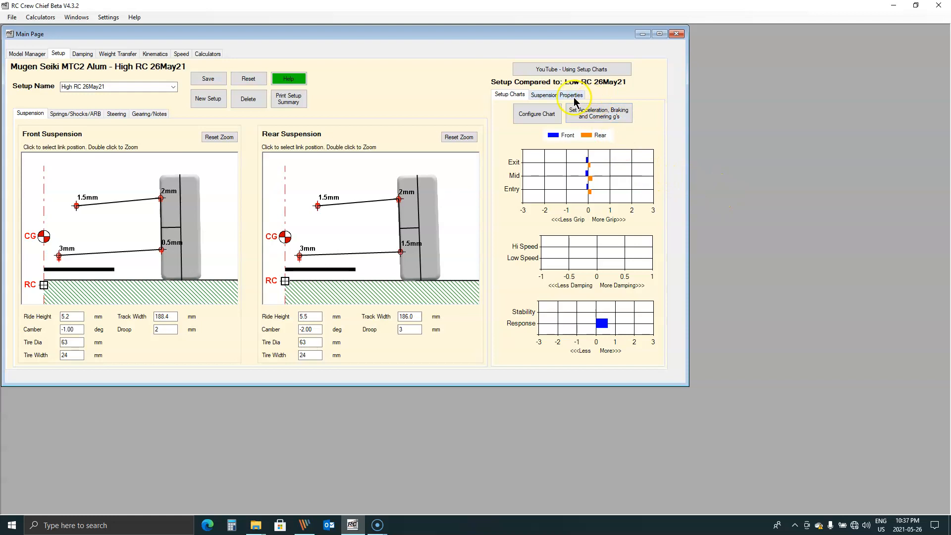
left_click(556, 96)
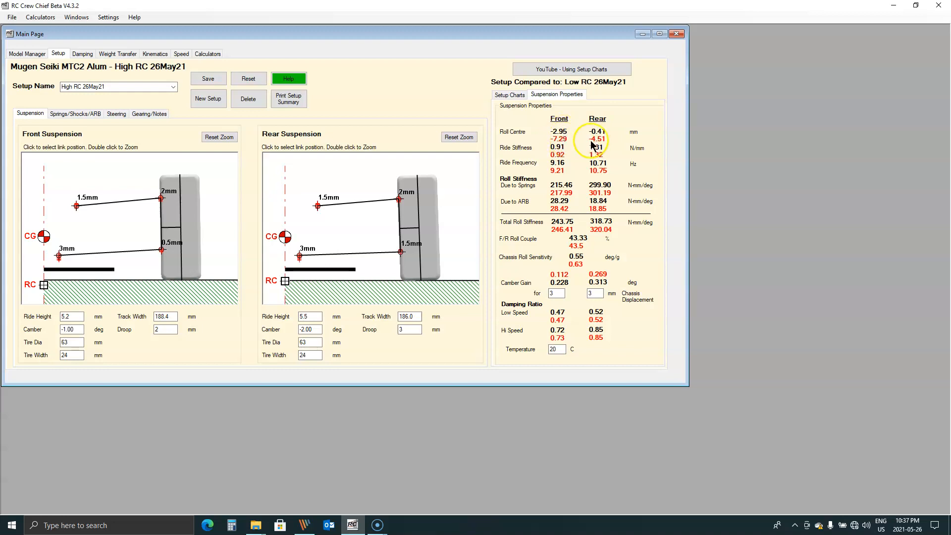
mouse_move(602, 145)
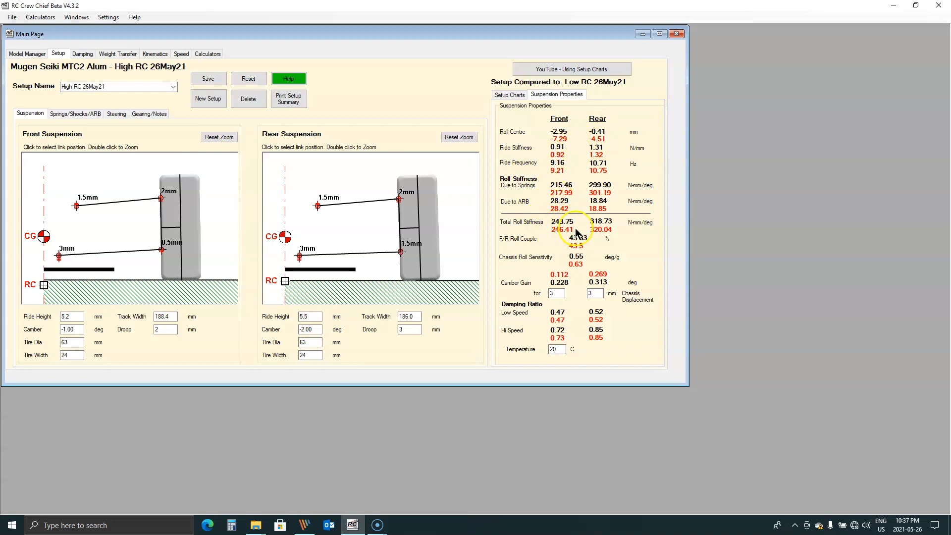
mouse_move(561, 172)
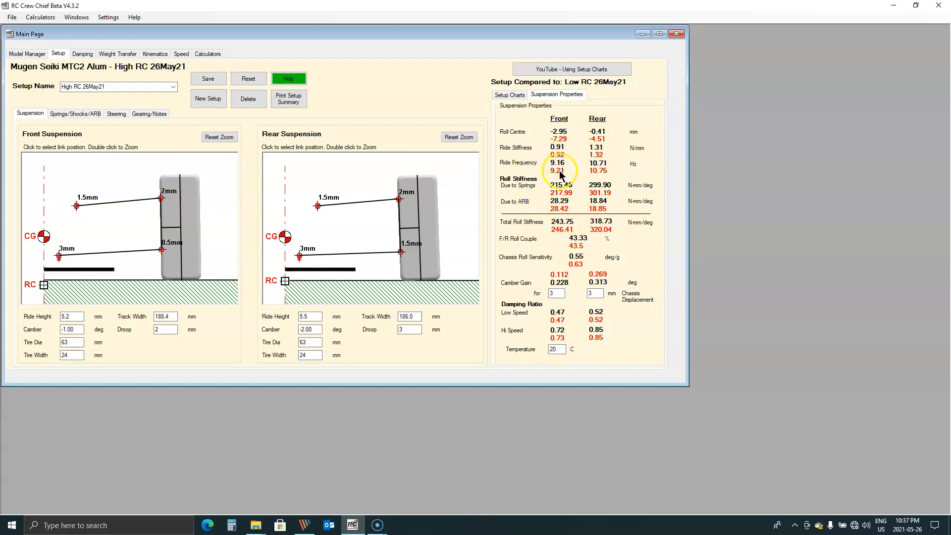
mouse_move(564, 195)
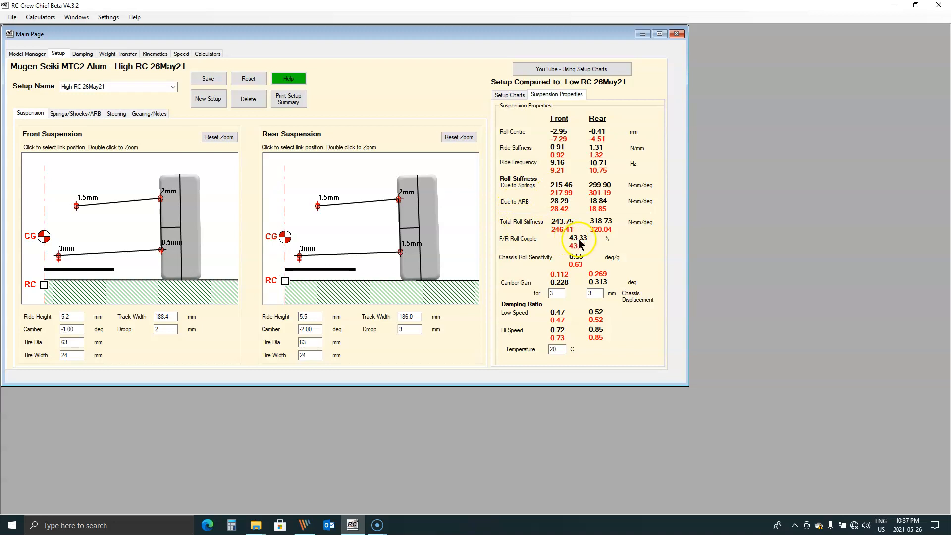
mouse_move(588, 256)
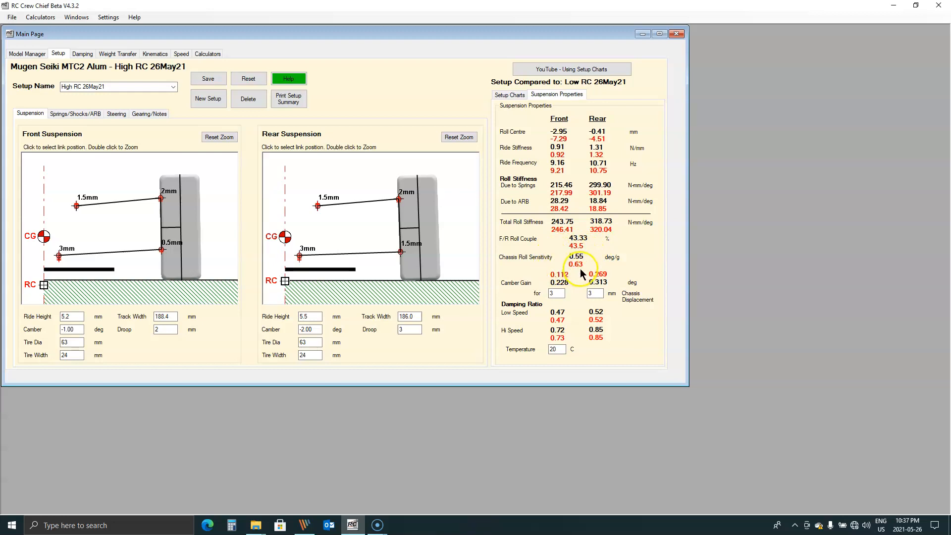
mouse_move(557, 258)
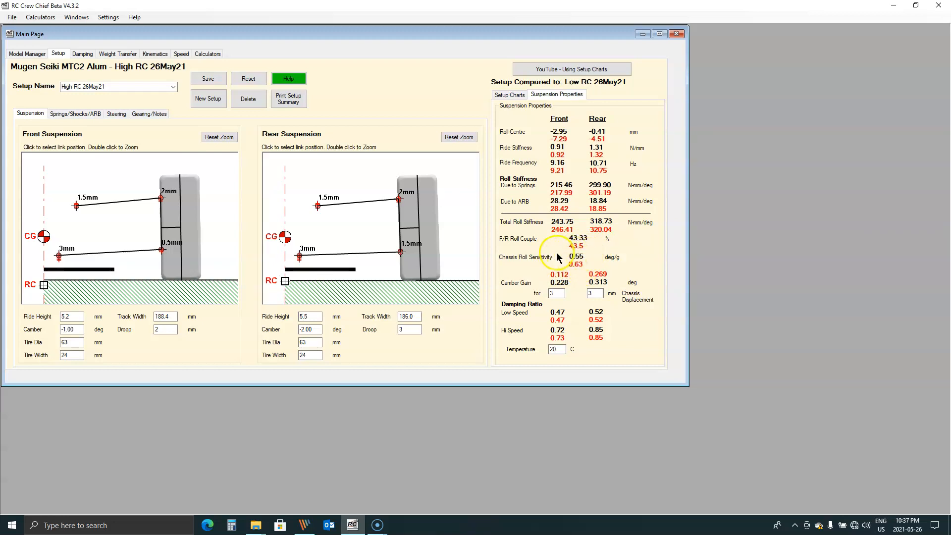
mouse_move(552, 261)
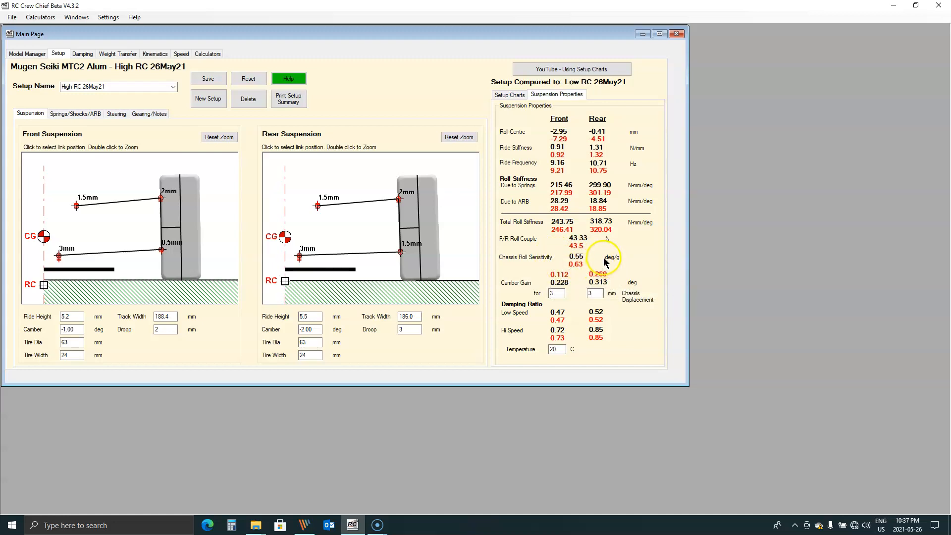
mouse_move(606, 265)
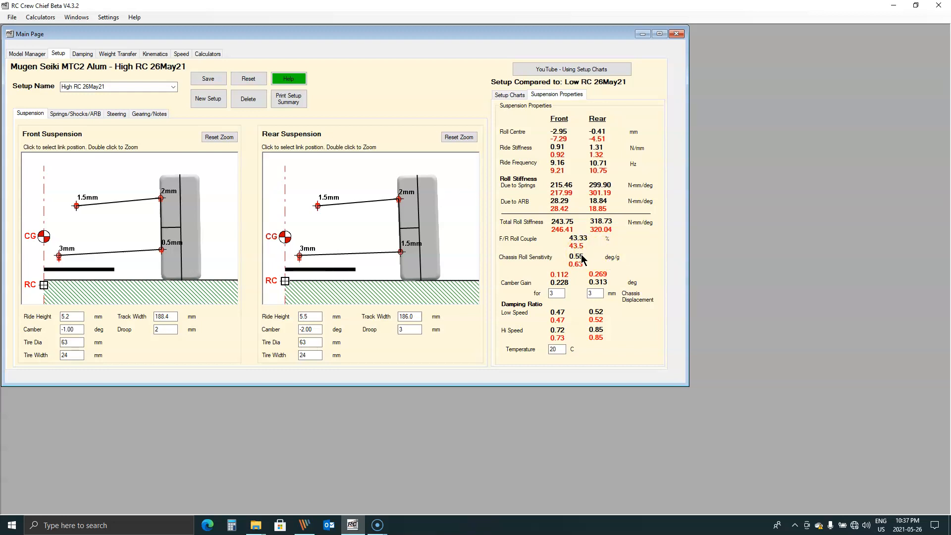
mouse_move(582, 270)
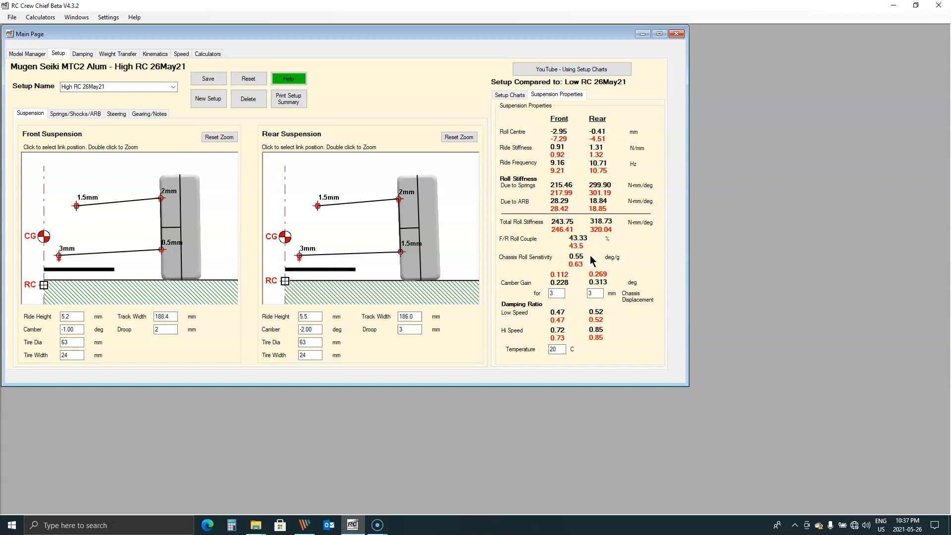
mouse_move(585, 263)
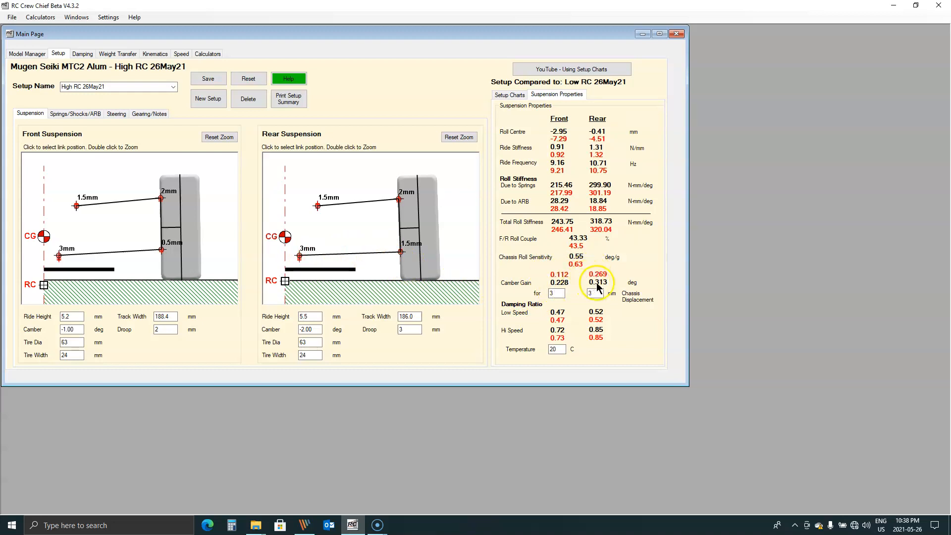
left_click(590, 294)
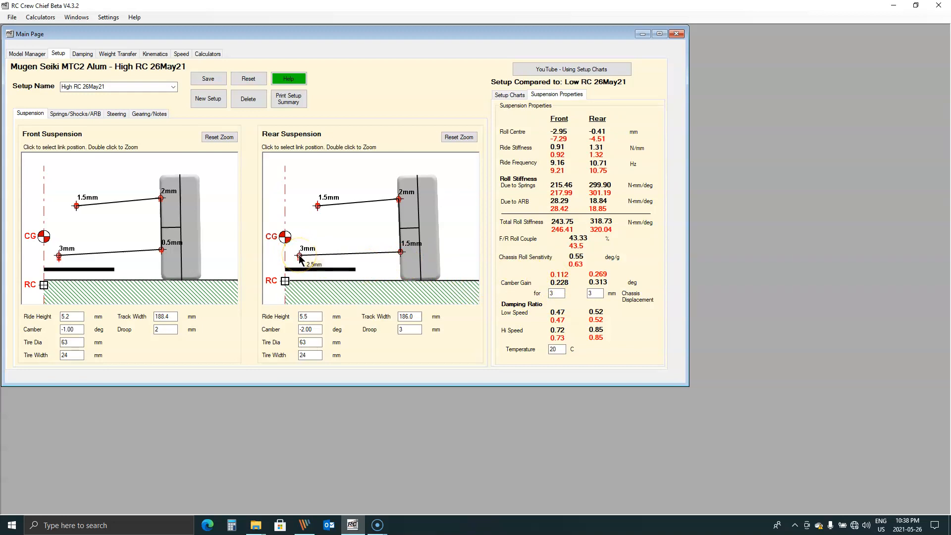
mouse_move(381, 332)
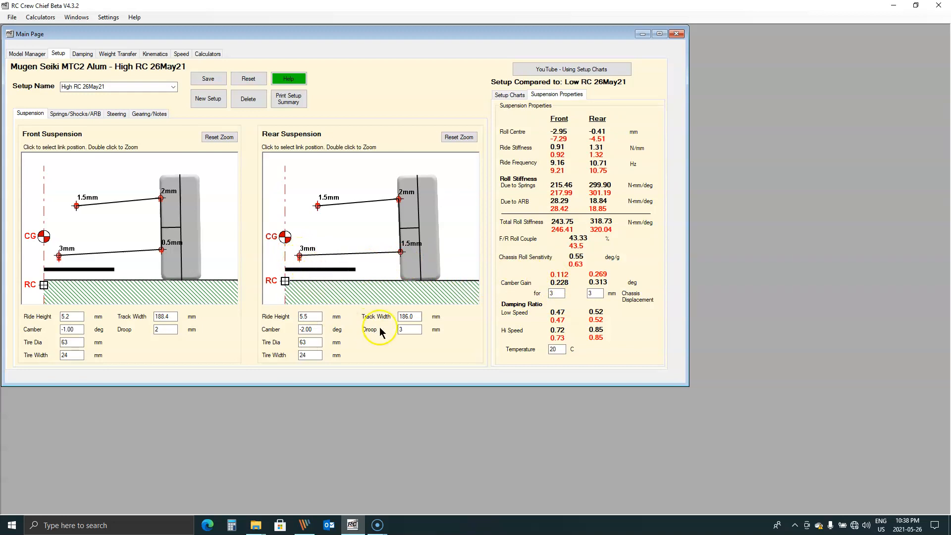
mouse_move(321, 525)
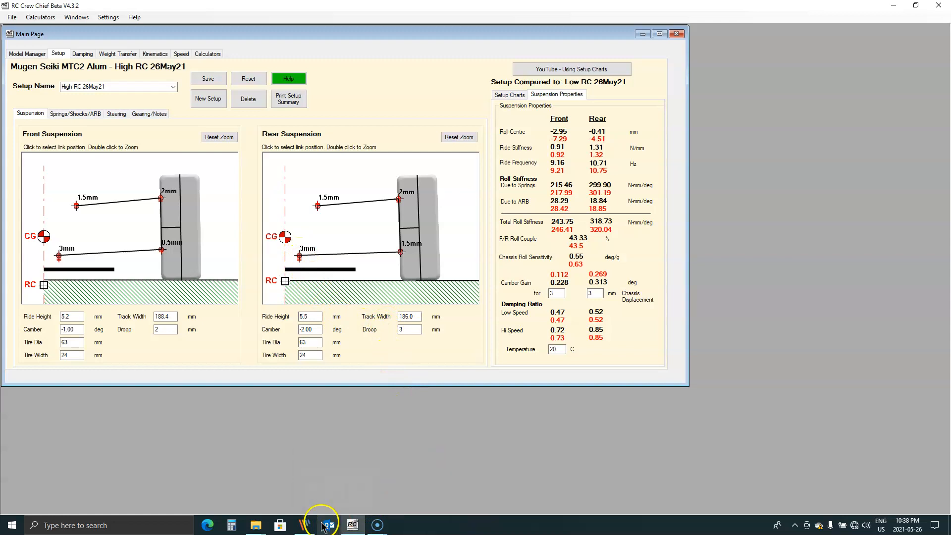
left_click(323, 525)
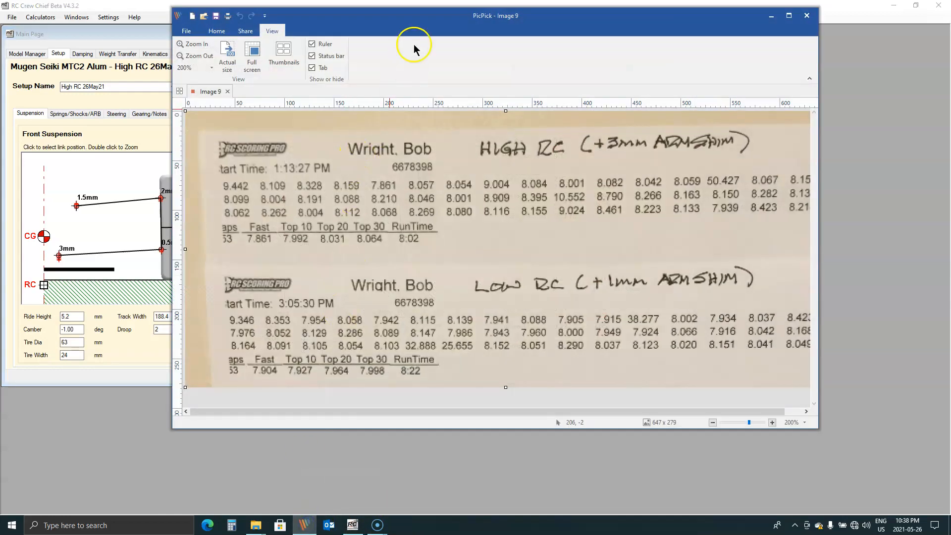
left_click_drag(495, 16, 423, 17)
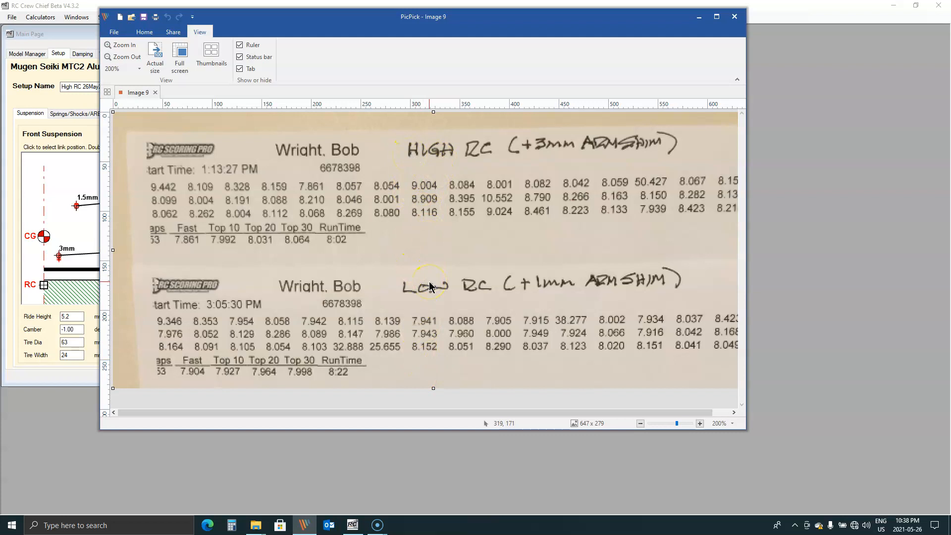
mouse_move(394, 144)
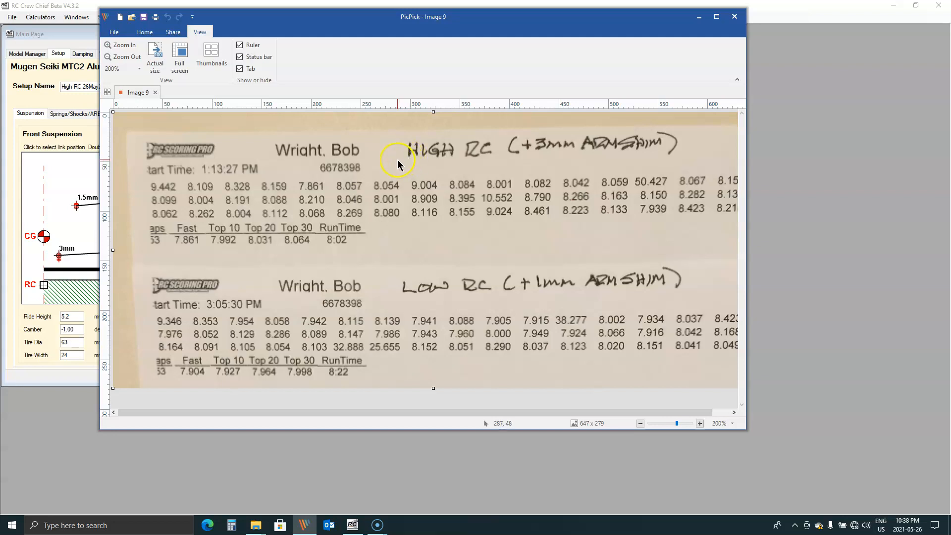
mouse_move(389, 150)
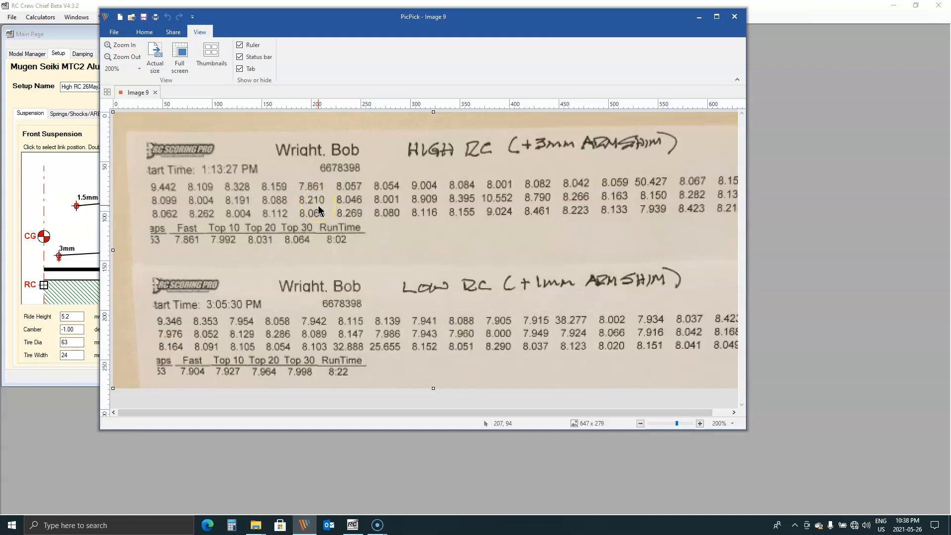
mouse_move(321, 211)
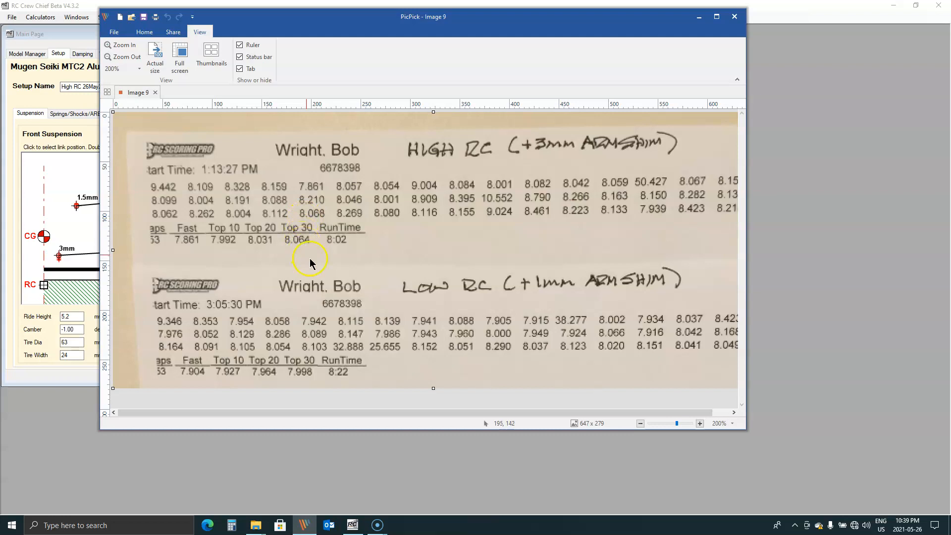
mouse_move(463, 375)
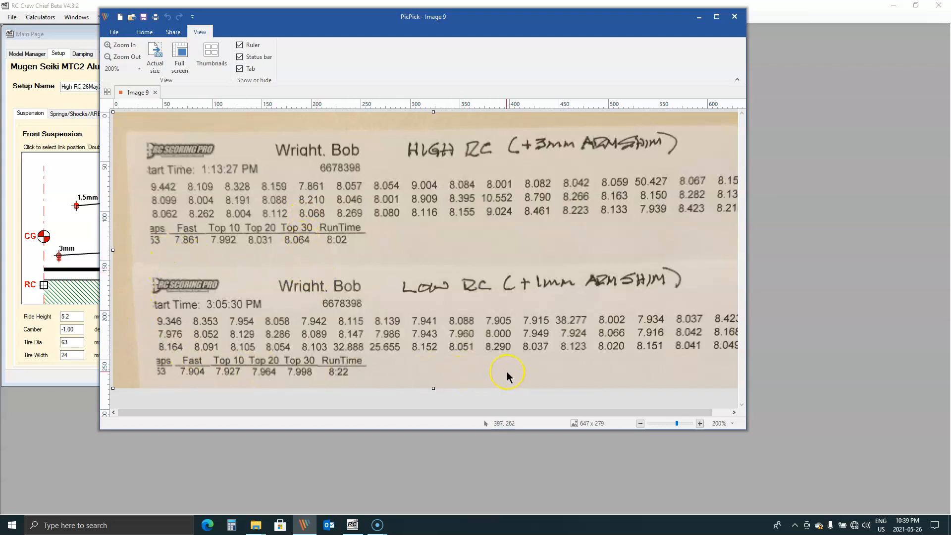
mouse_move(509, 380)
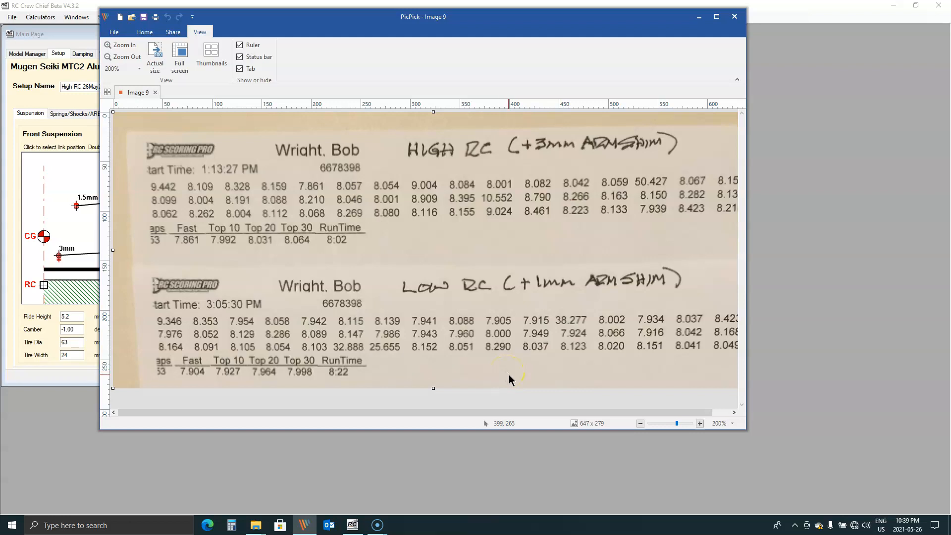
mouse_move(445, 340)
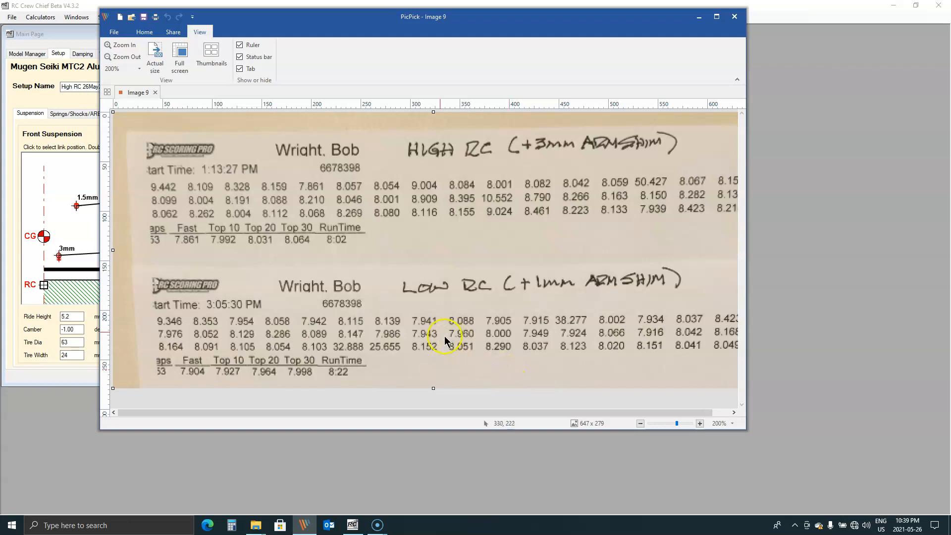
mouse_move(160, 247)
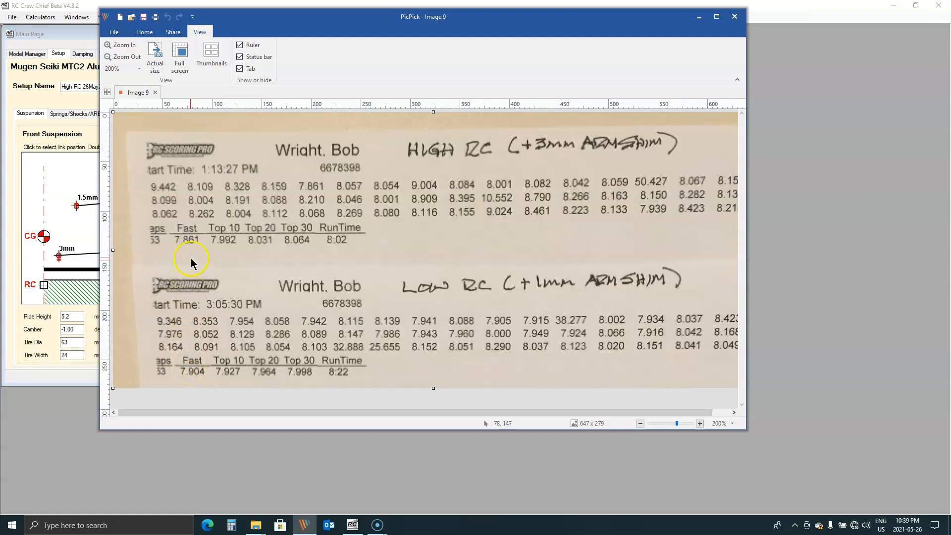
mouse_move(289, 243)
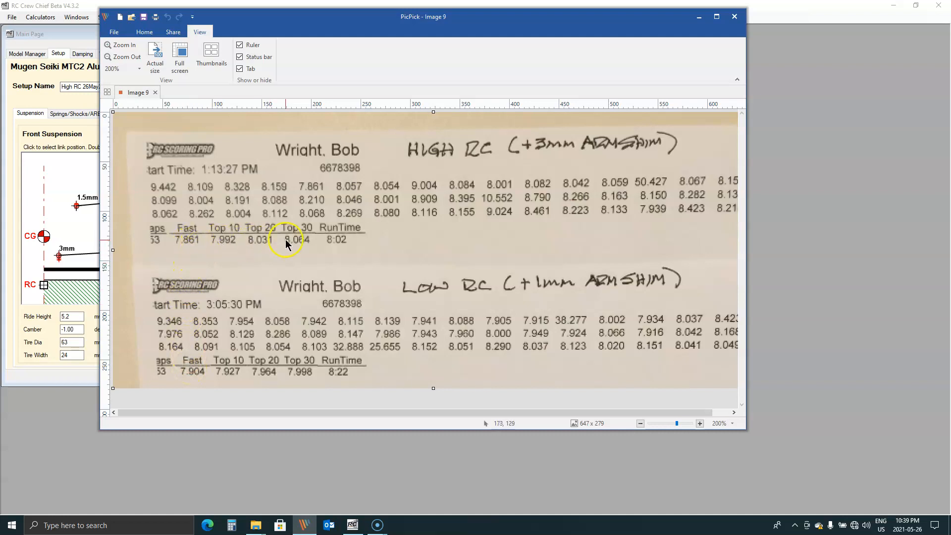
mouse_move(287, 242)
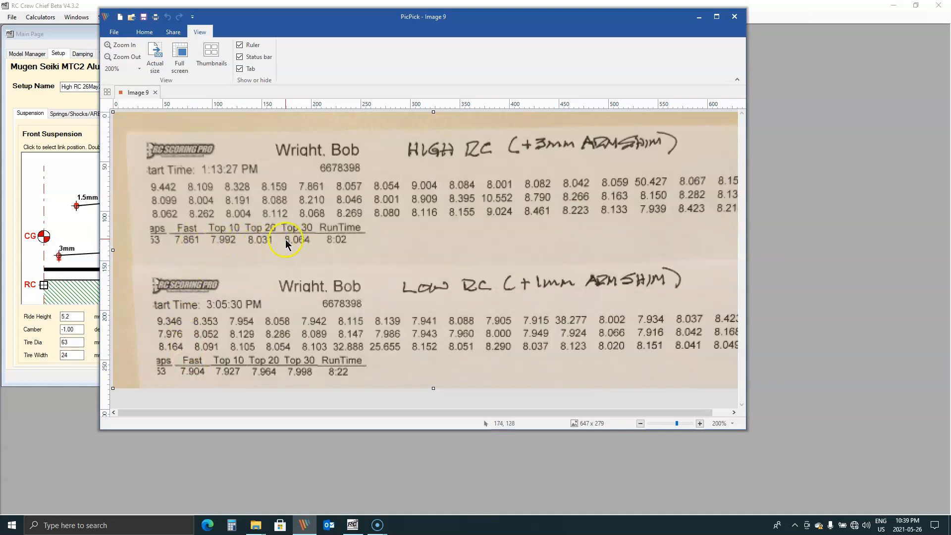
mouse_move(291, 245)
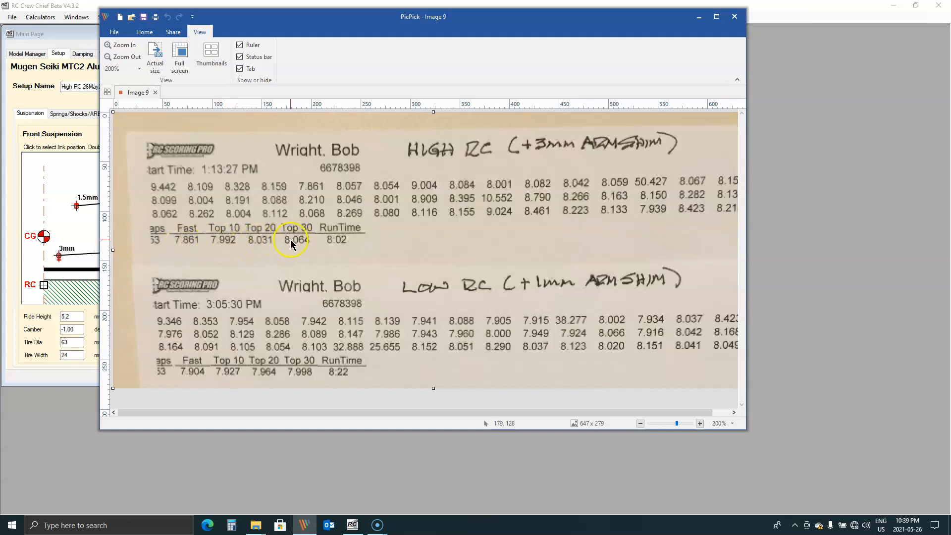
mouse_move(199, 248)
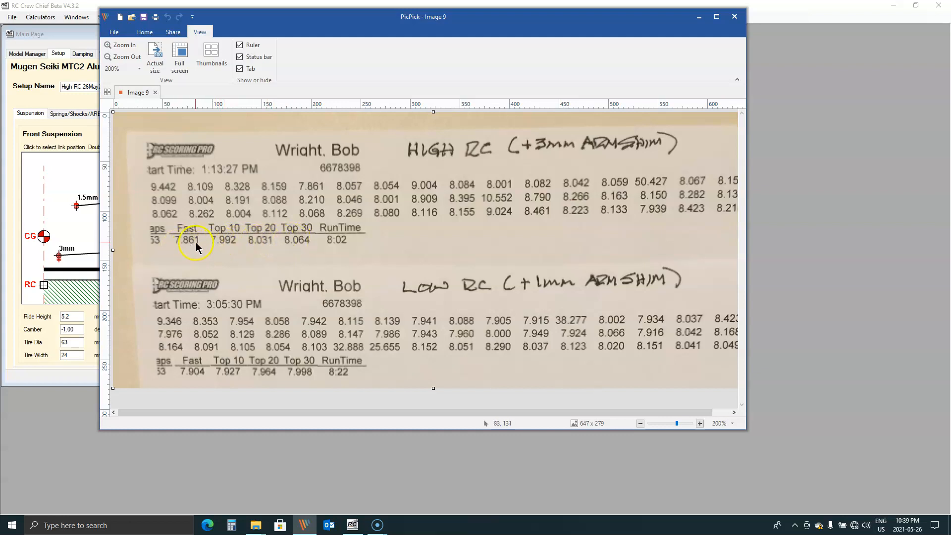
mouse_move(288, 245)
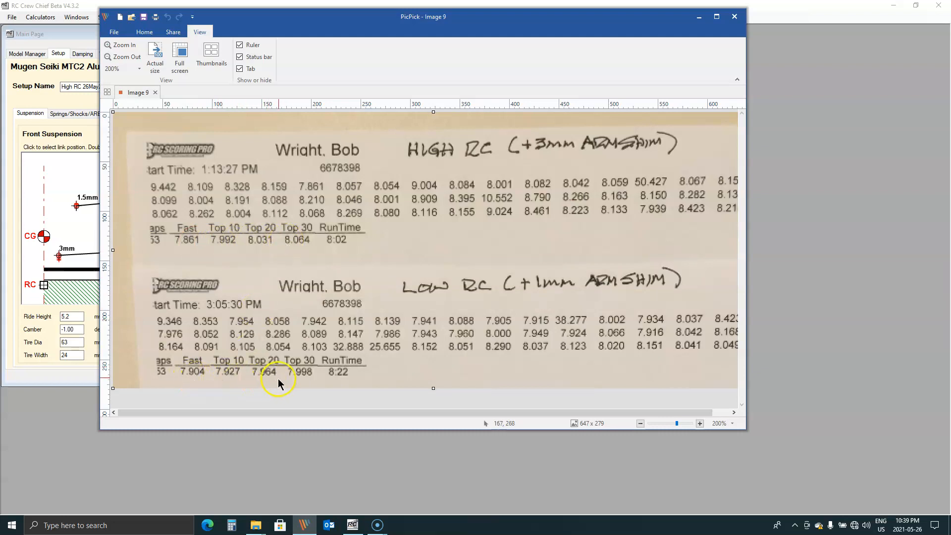
mouse_move(234, 376)
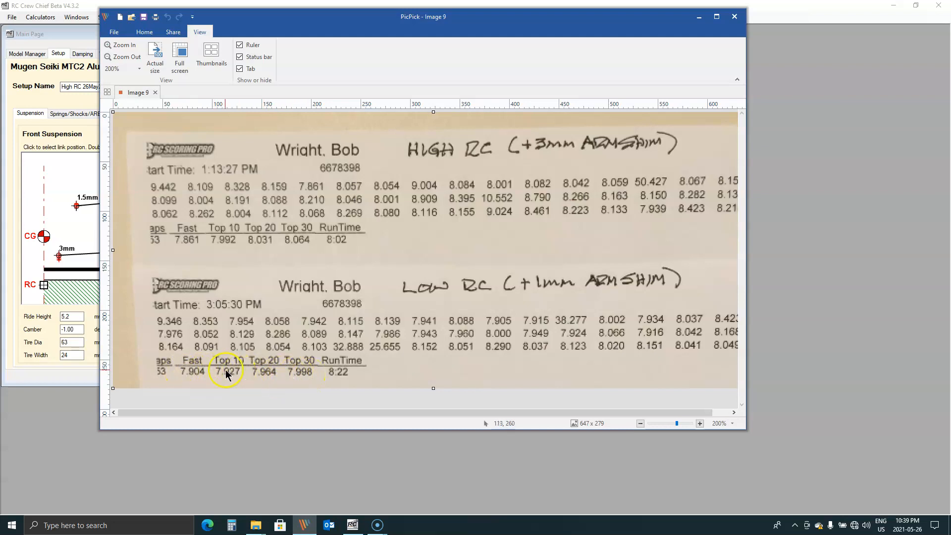
mouse_move(219, 373)
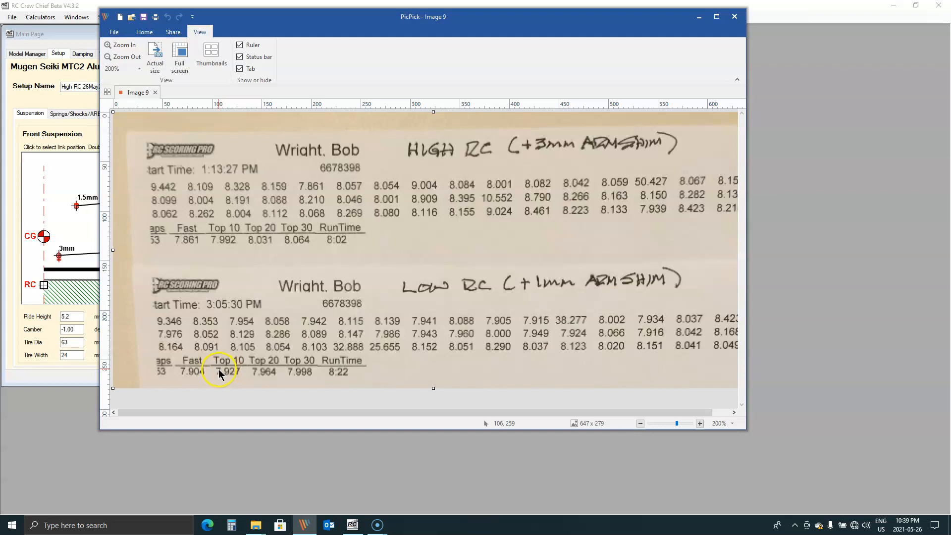
mouse_move(434, 309)
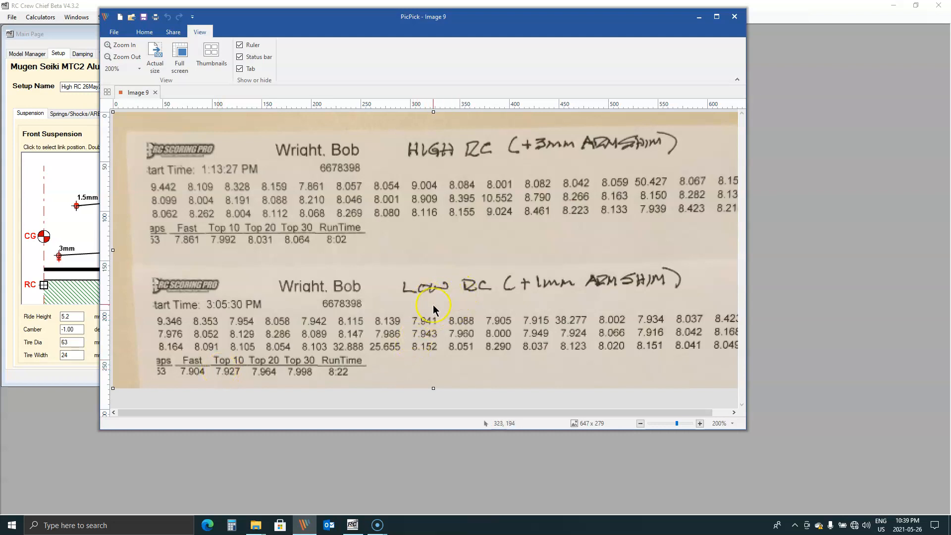
mouse_move(389, 363)
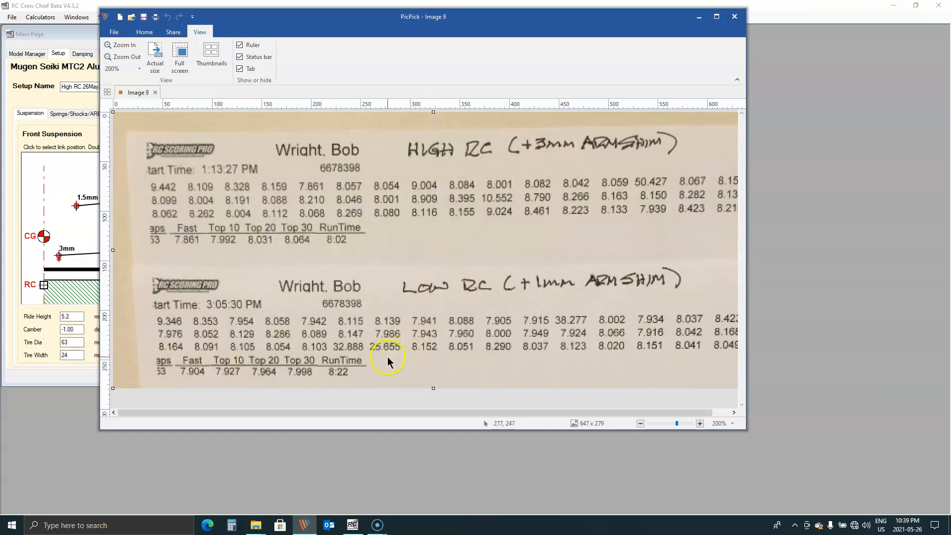
mouse_move(307, 379)
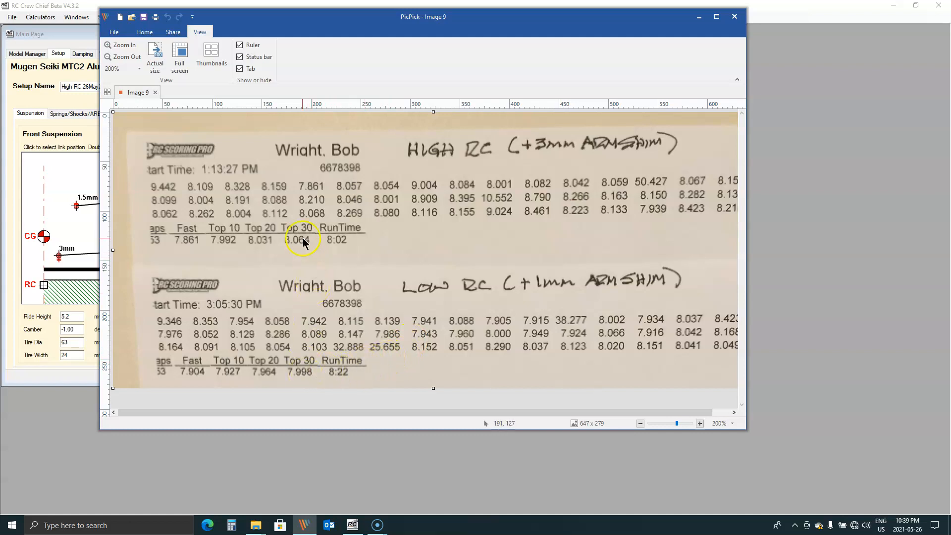
mouse_move(301, 298)
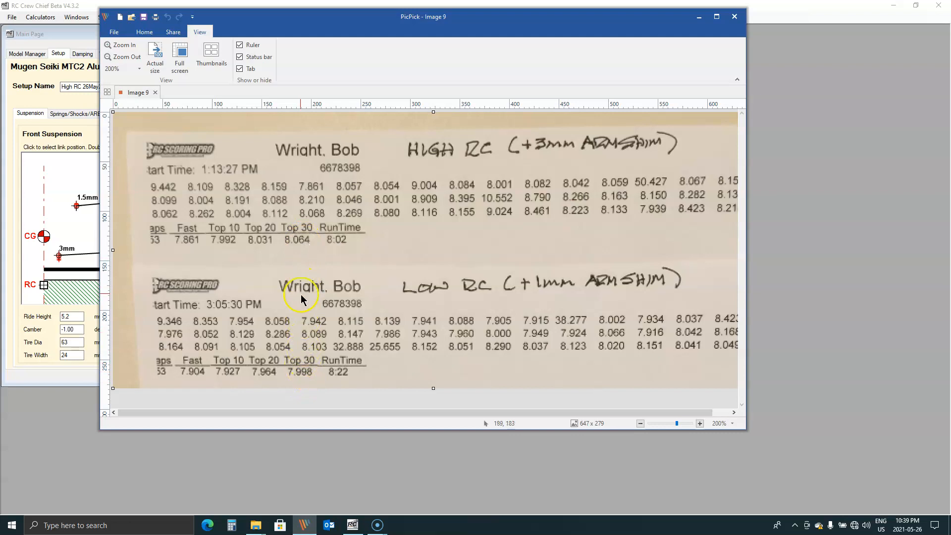
mouse_move(297, 246)
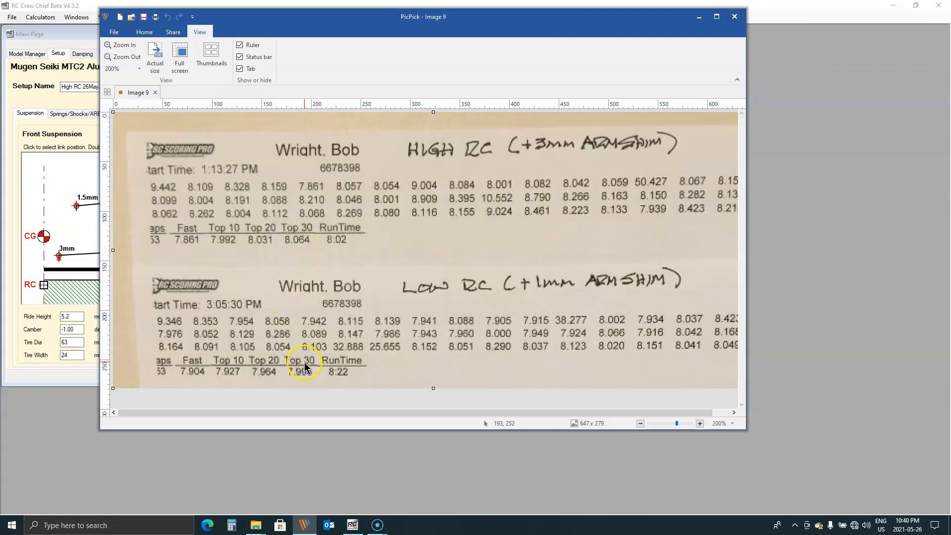
mouse_move(339, 366)
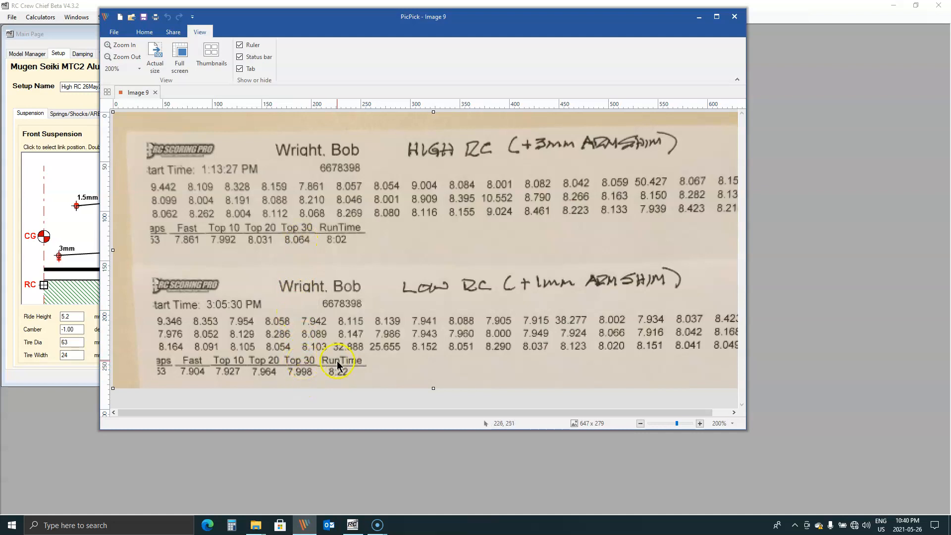
mouse_move(297, 246)
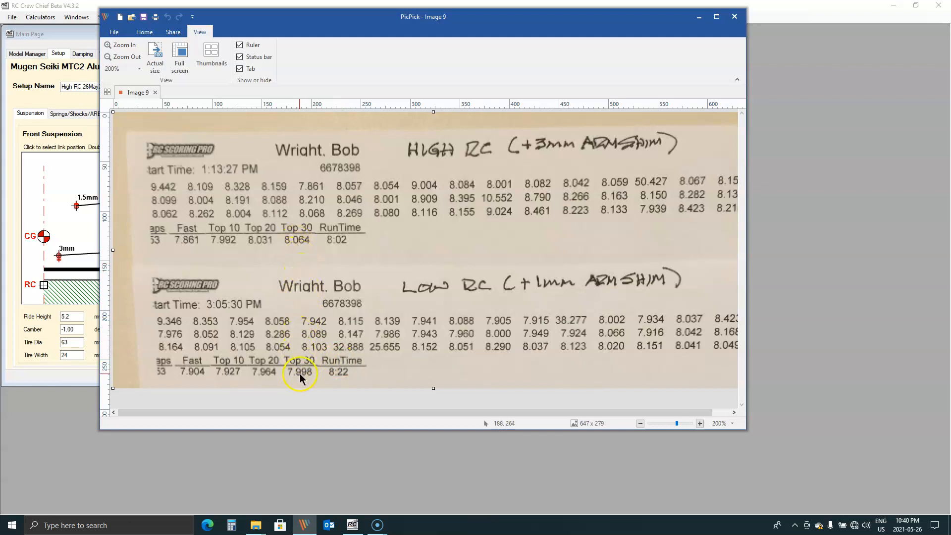
mouse_move(307, 269)
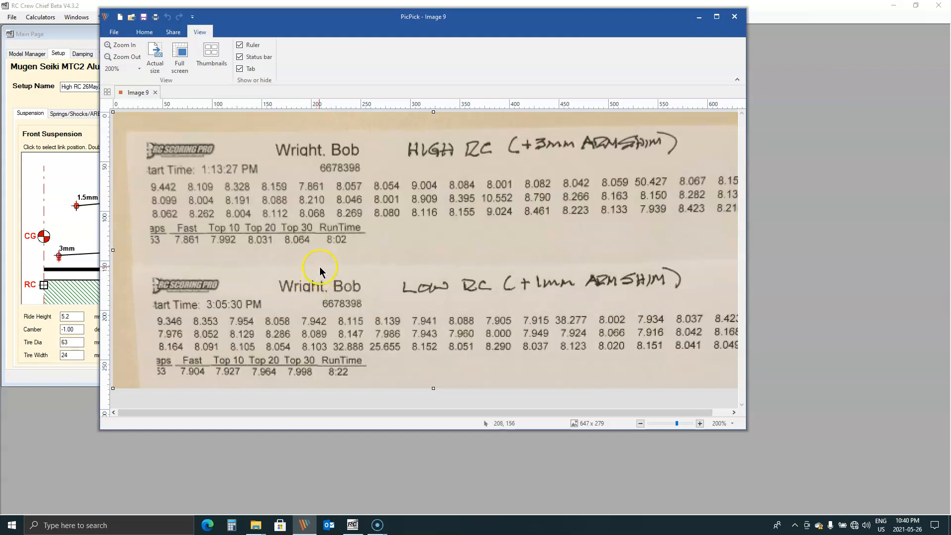
mouse_move(388, 242)
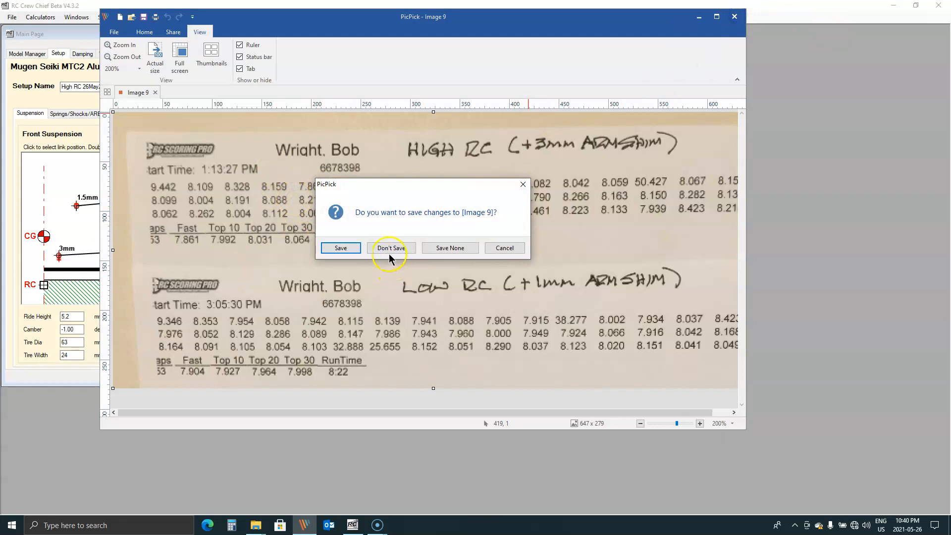
Discard the PicPick lap-time image without saving, returning to the suspension comparison.
left_click(503, 248)
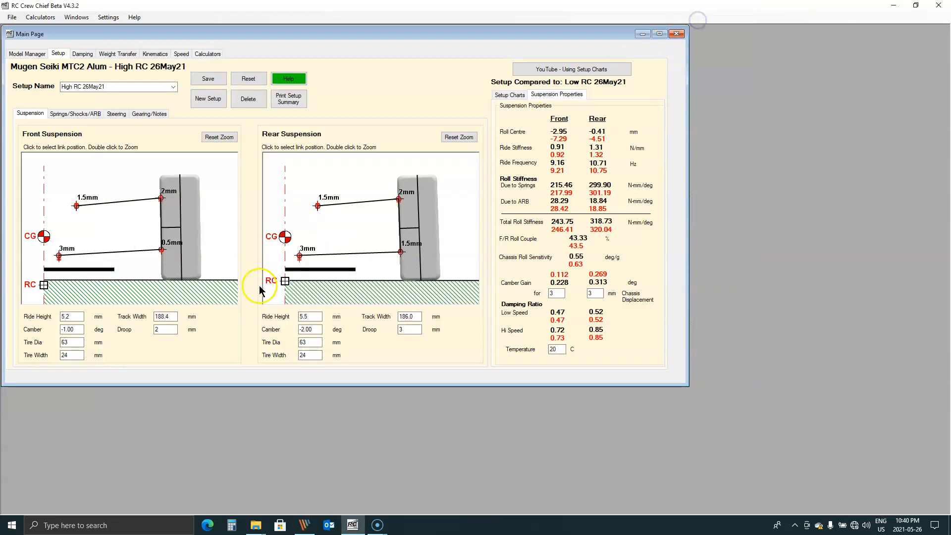
mouse_move(275, 300)
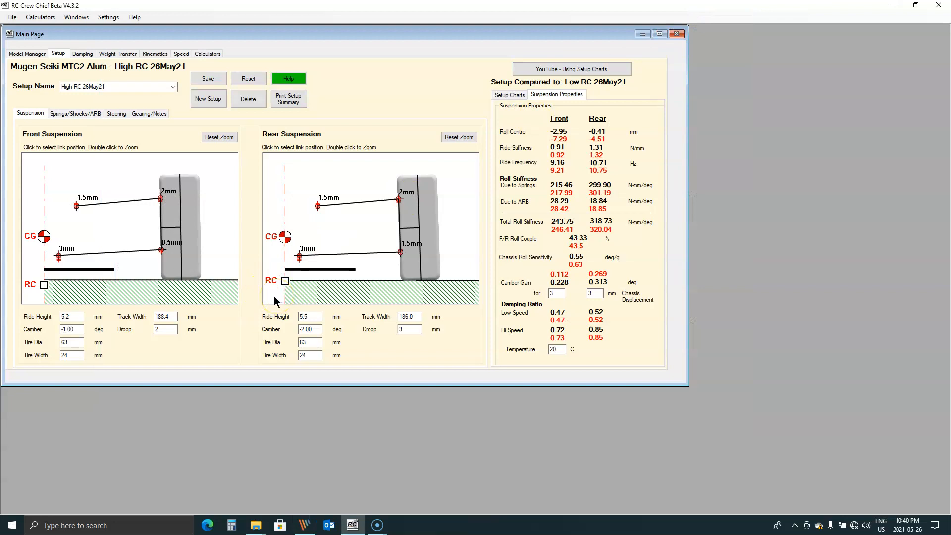
mouse_move(115, 120)
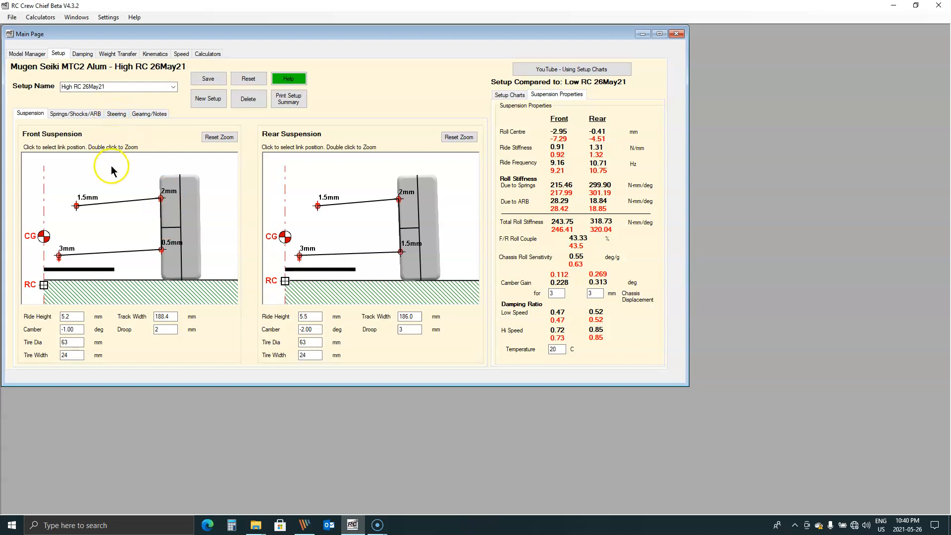
mouse_move(126, 220)
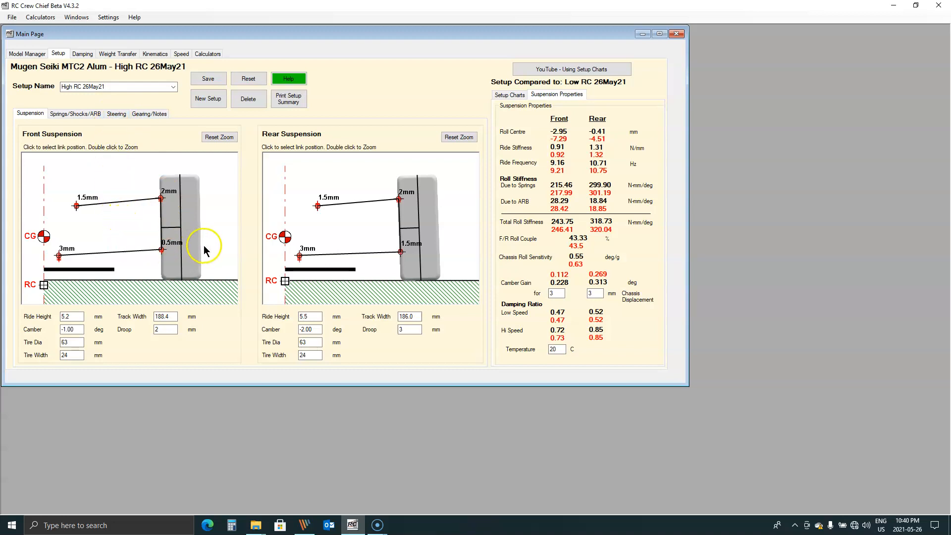
mouse_move(280, 275)
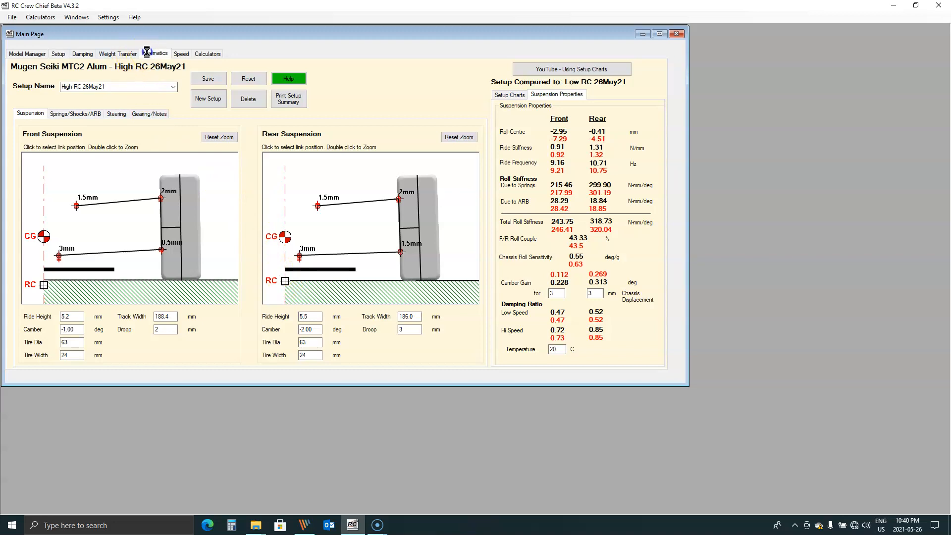
Show High RC 26May21's rear suspension kinematics and replay the roll animation three times.
left_click(154, 54)
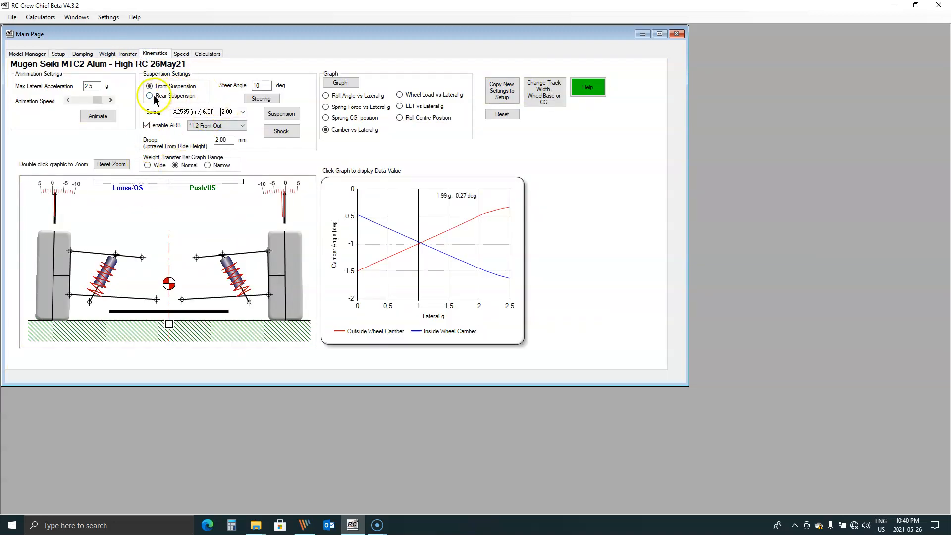
left_click(150, 95)
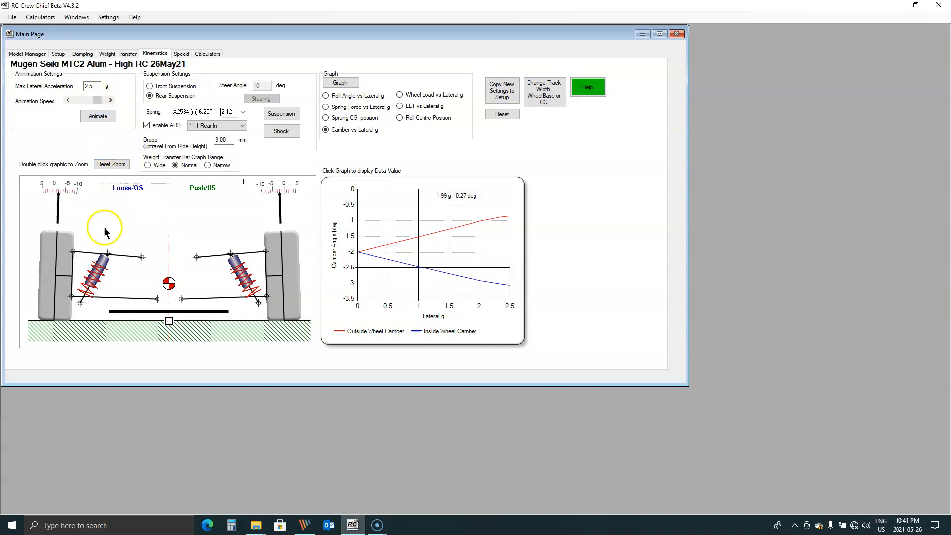
mouse_move(182, 283)
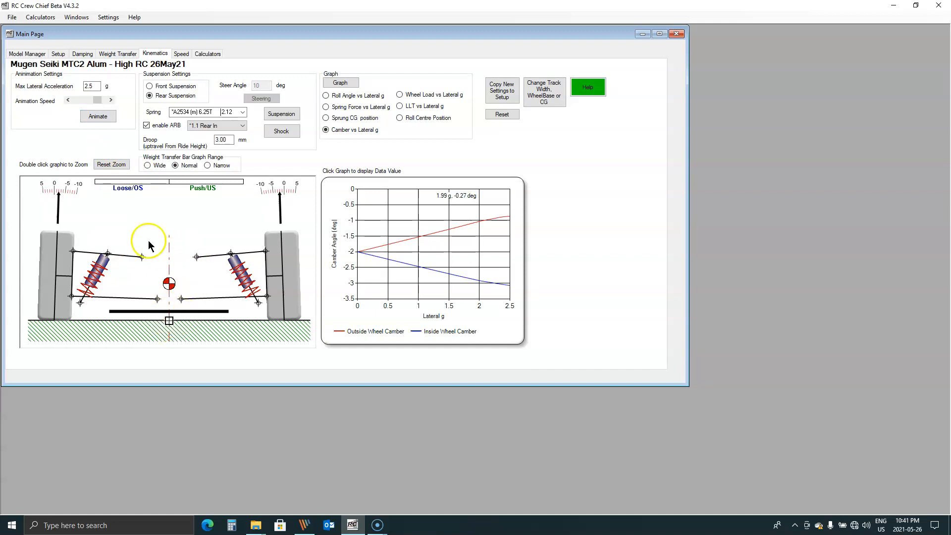
mouse_move(190, 260)
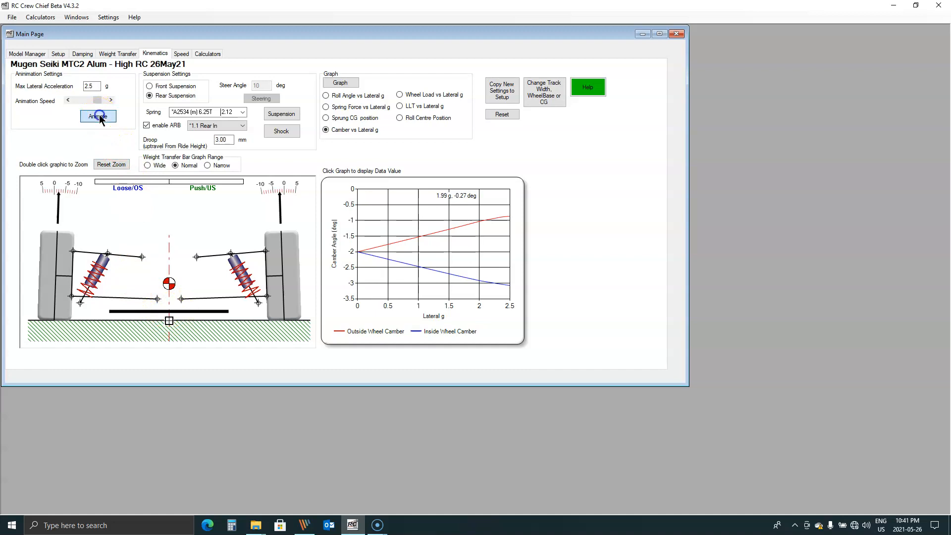
left_click(98, 116)
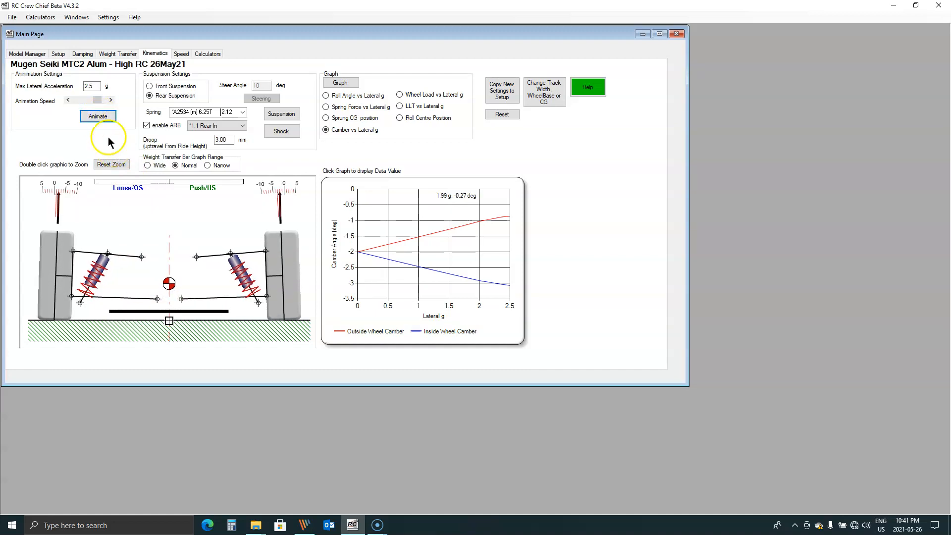
left_click(97, 116)
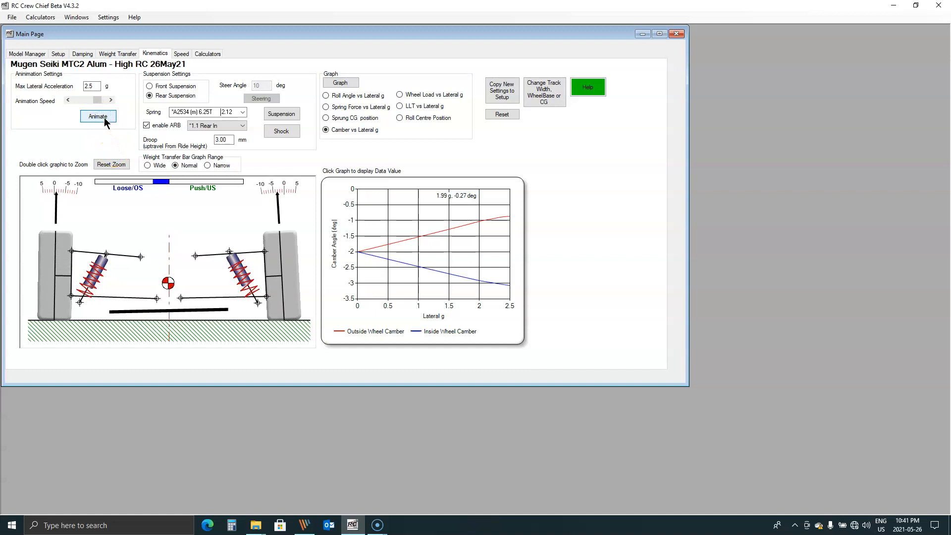
left_click(98, 115)
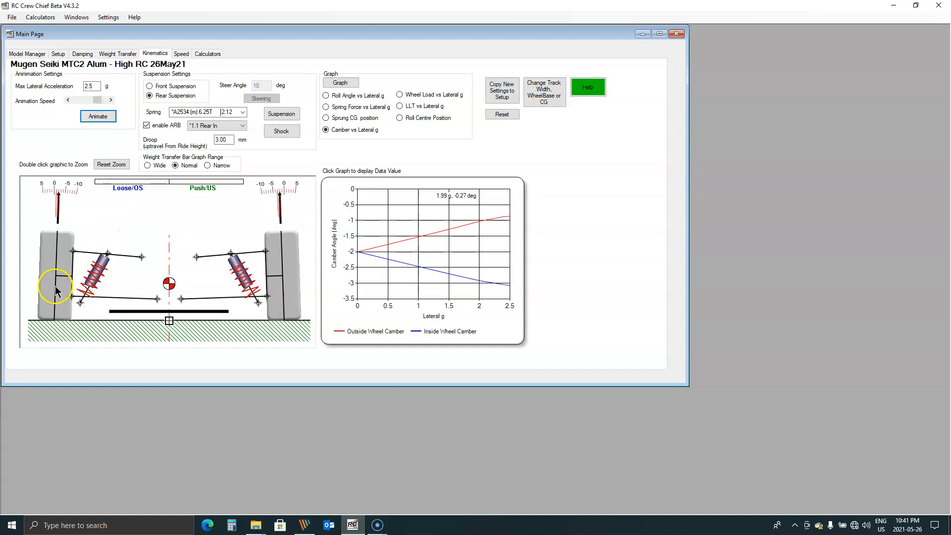
mouse_move(38, 275)
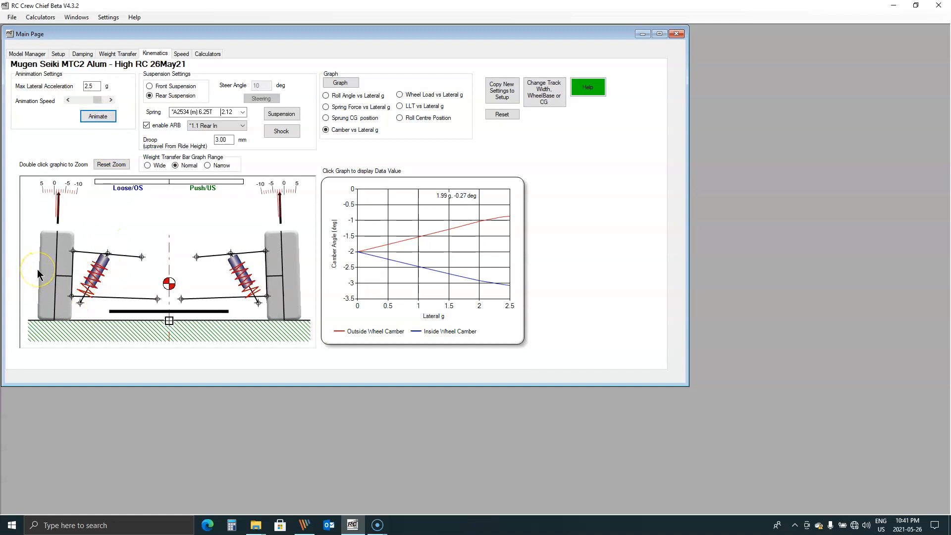
mouse_move(92, 236)
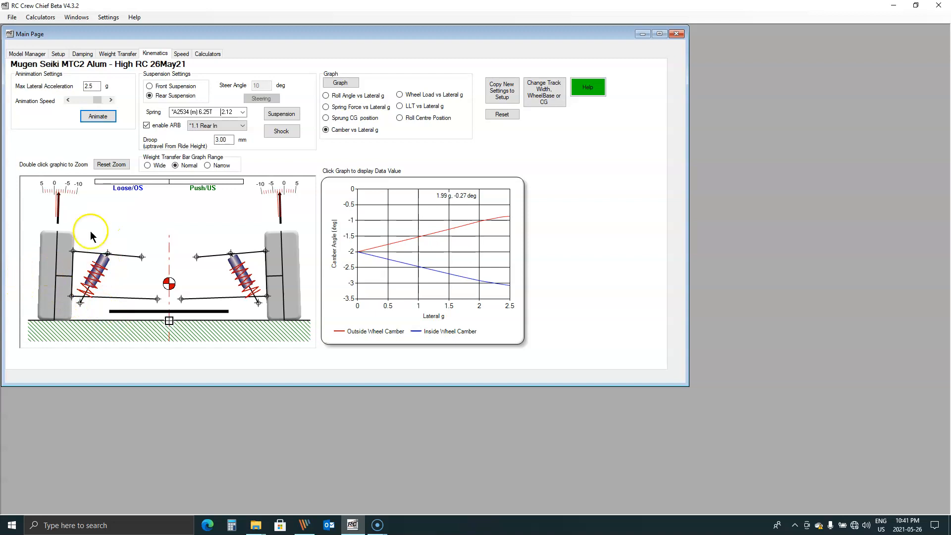
Return to the setup page and load the Low RC 26May21 setup.
left_click(57, 53)
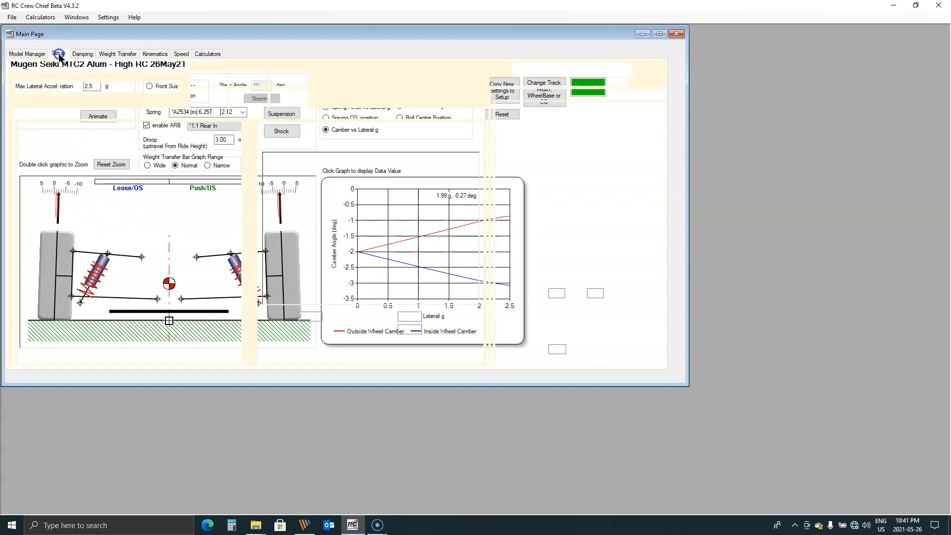
left_click(59, 54)
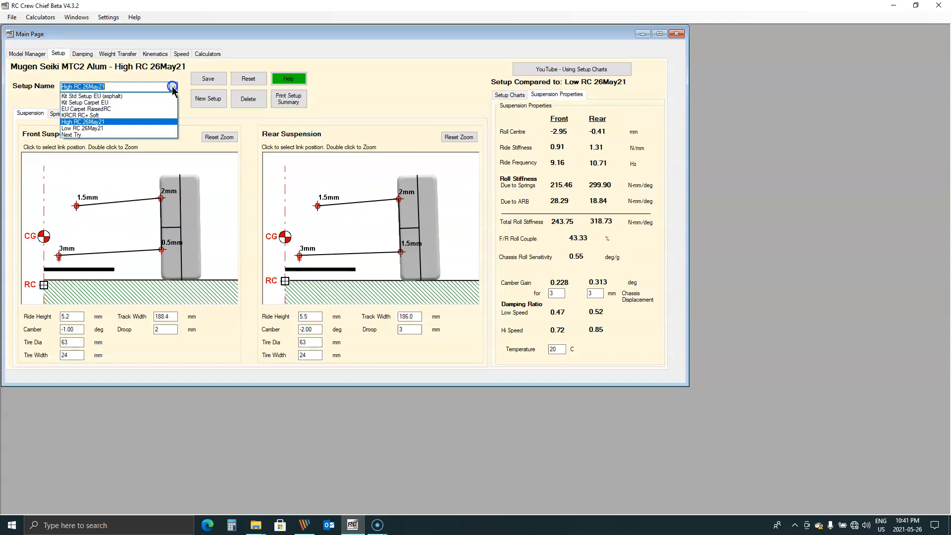
left_click(81, 128)
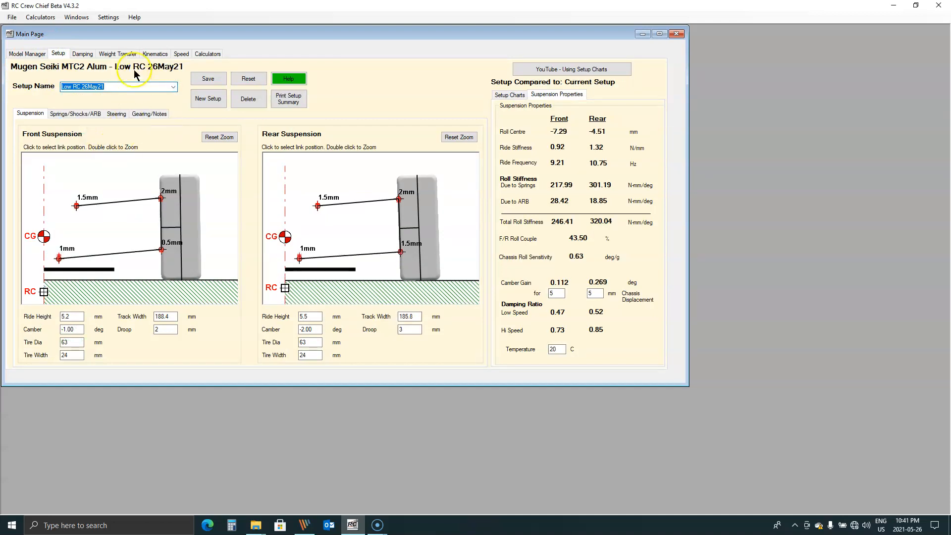
Show Low RC 26May21's rear suspension kinematics and replay the roll animation three times.
left_click(155, 54)
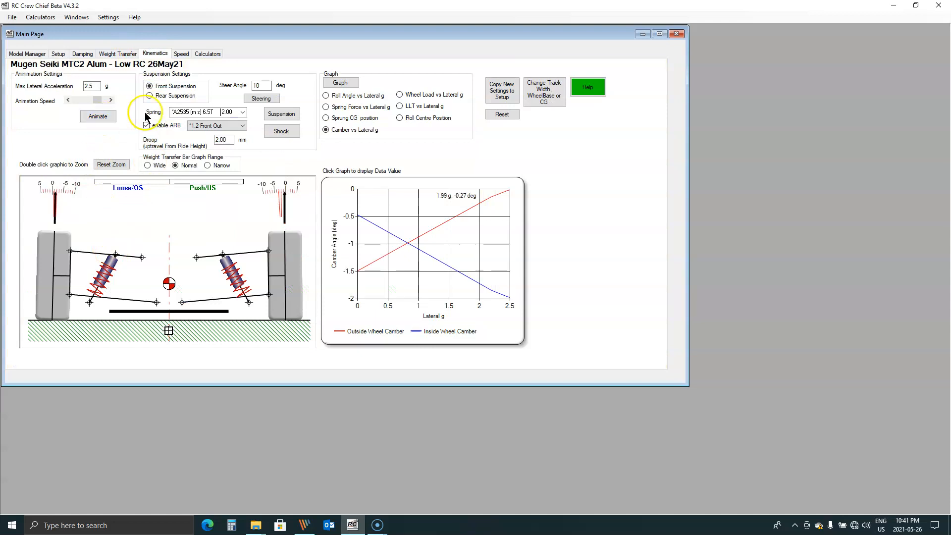
left_click(149, 96)
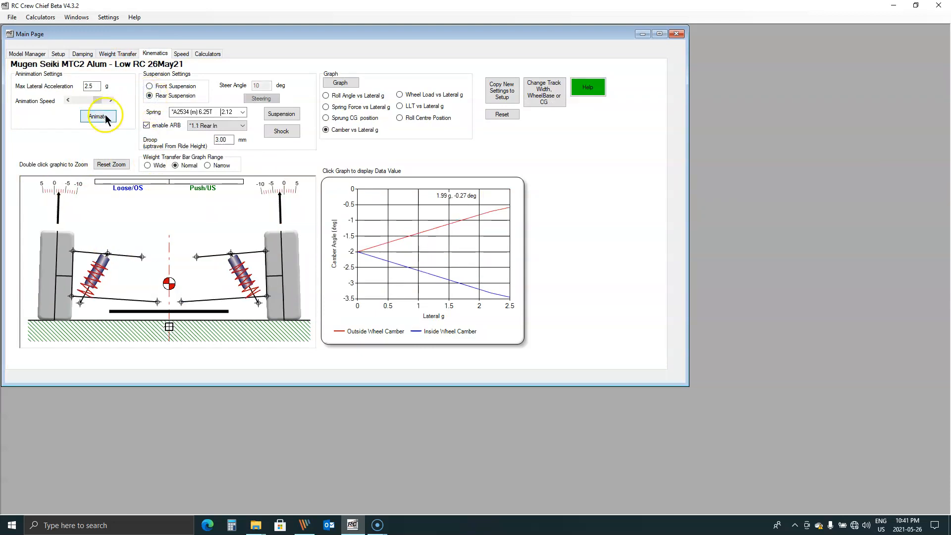
left_click(98, 116)
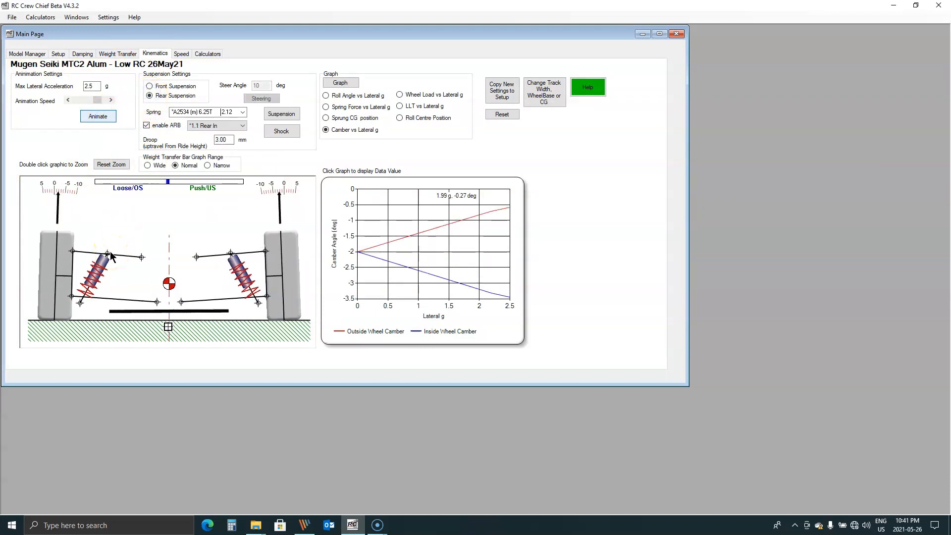
left_click(98, 116)
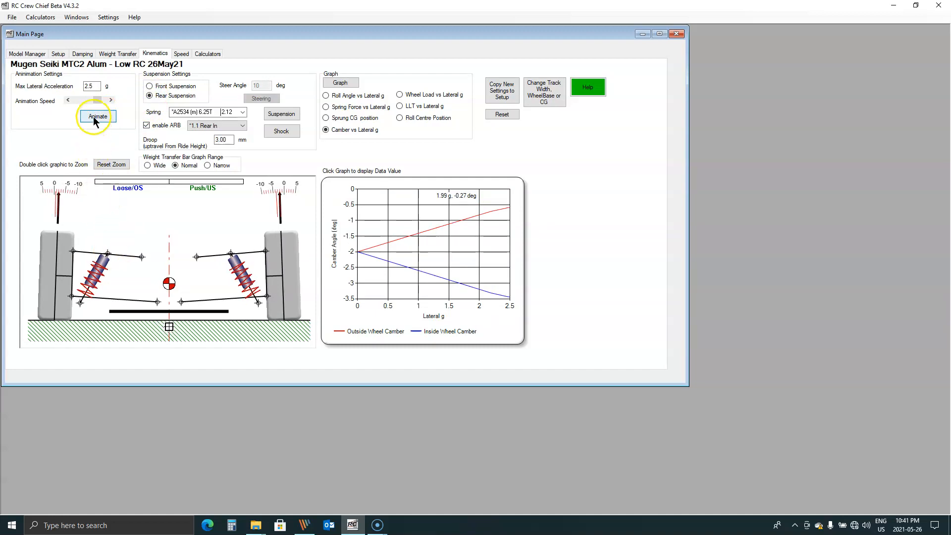
left_click(98, 116)
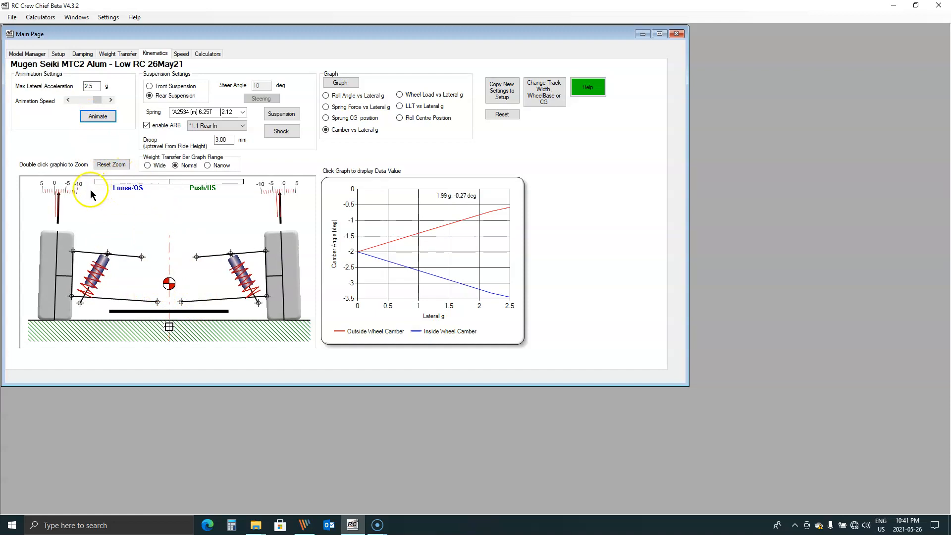
Go back to Low RC 26May21's setup page and bring up the saved-setups list.
left_click(57, 53)
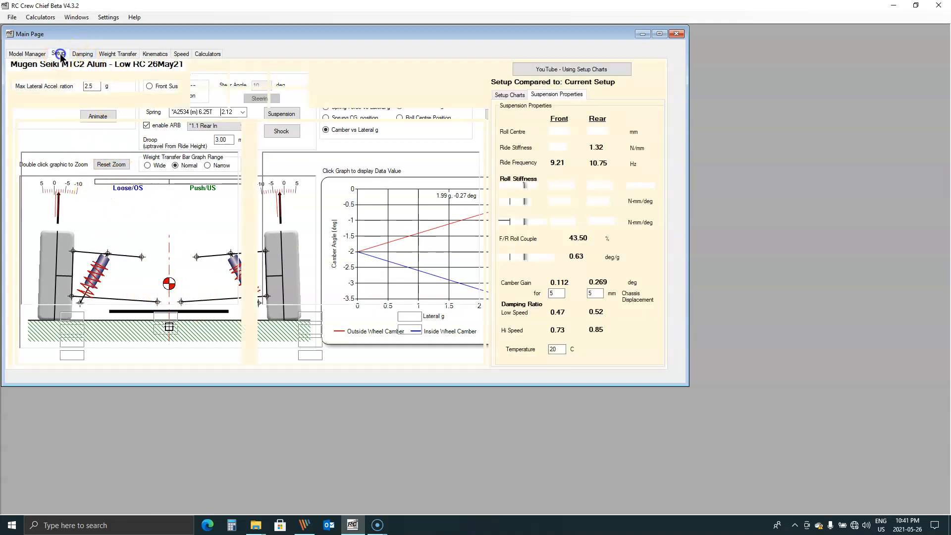
left_click(58, 54)
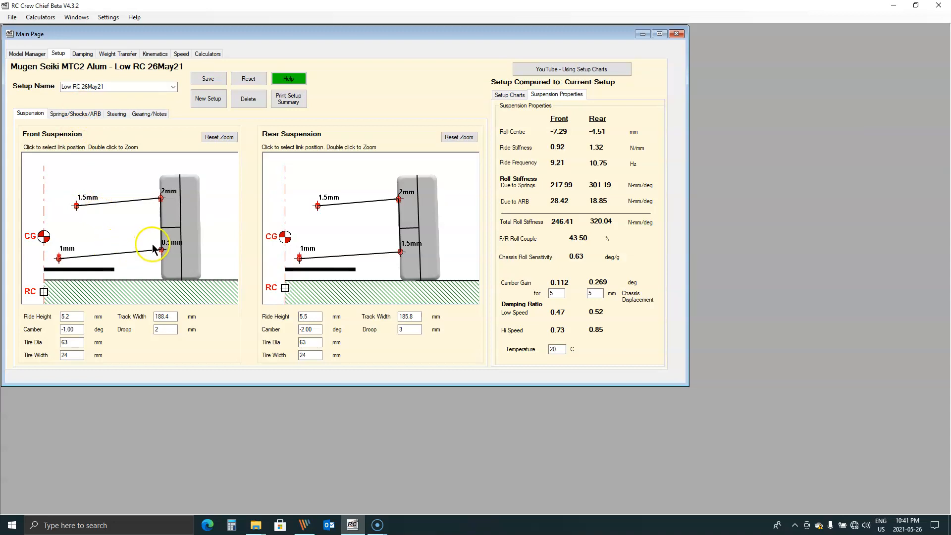
mouse_move(215, 263)
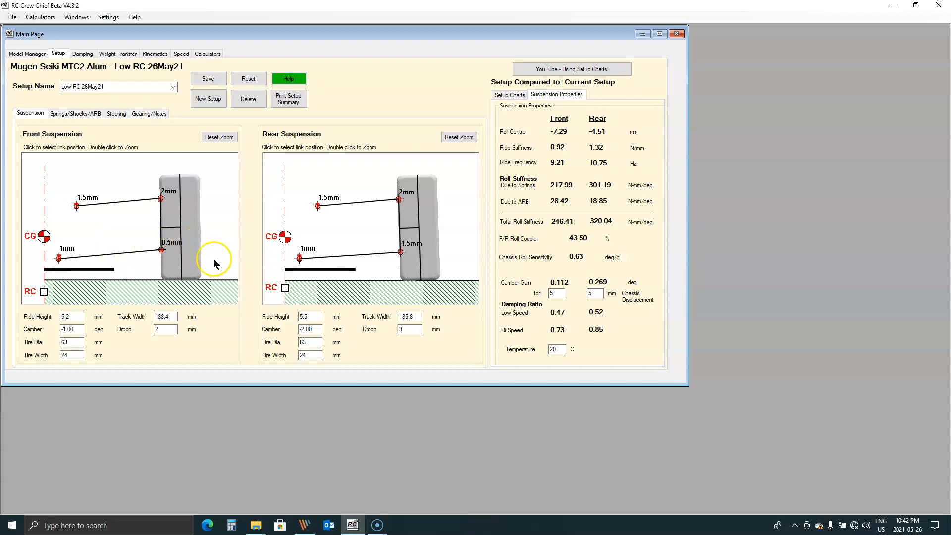
mouse_move(191, 242)
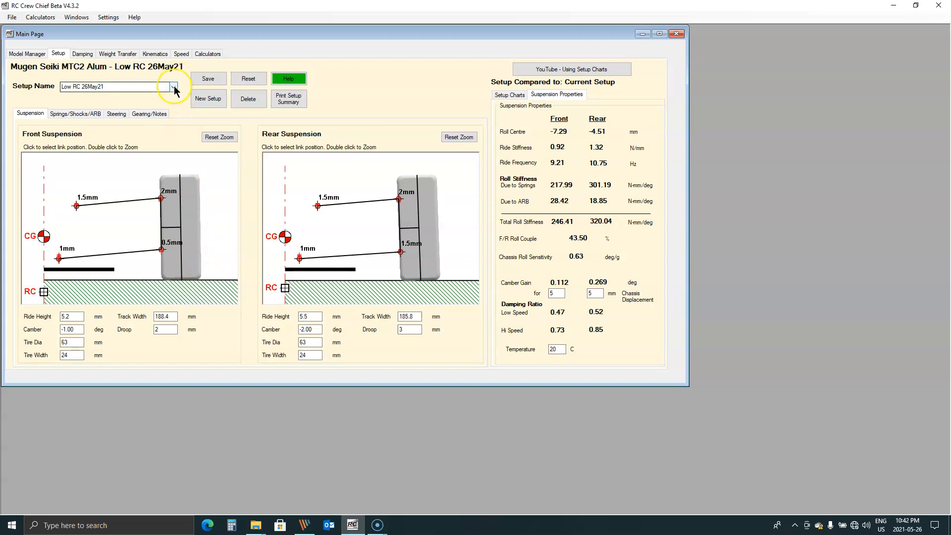
left_click(174, 86)
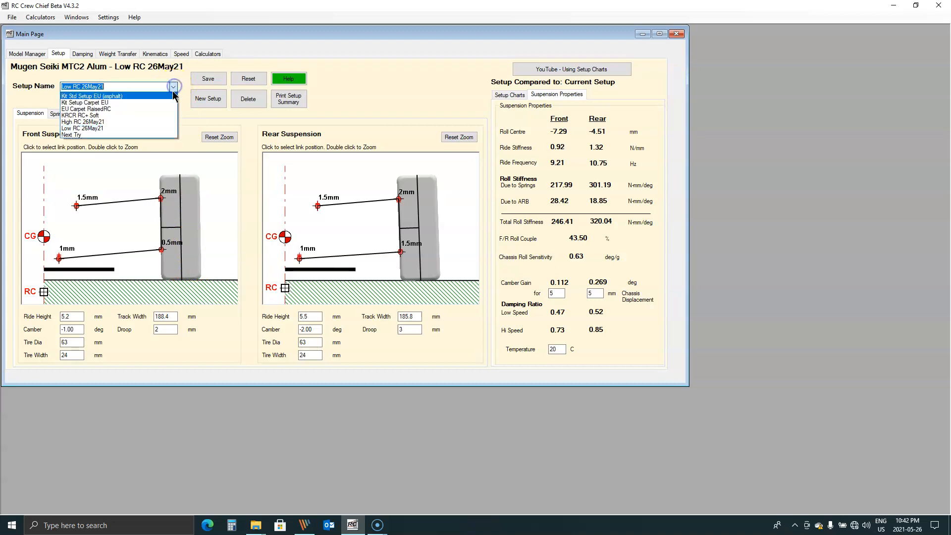
Load the Next Try setup and compare its charts against High RC 26May21.
left_click(72, 135)
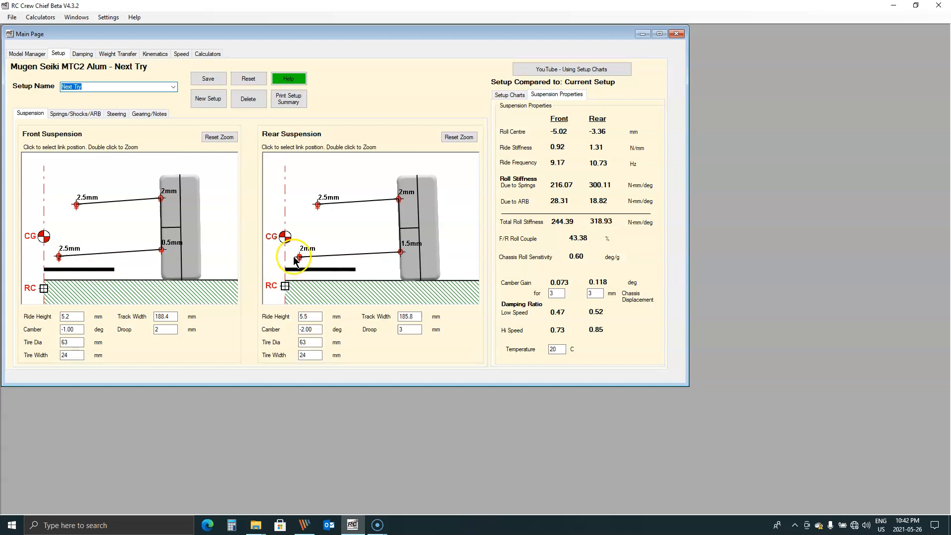
mouse_move(557, 206)
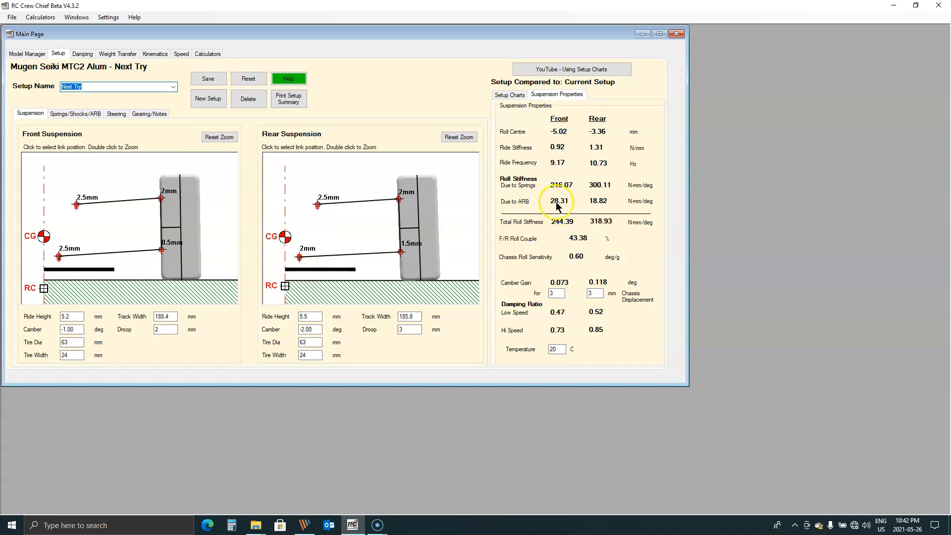
mouse_move(180, 53)
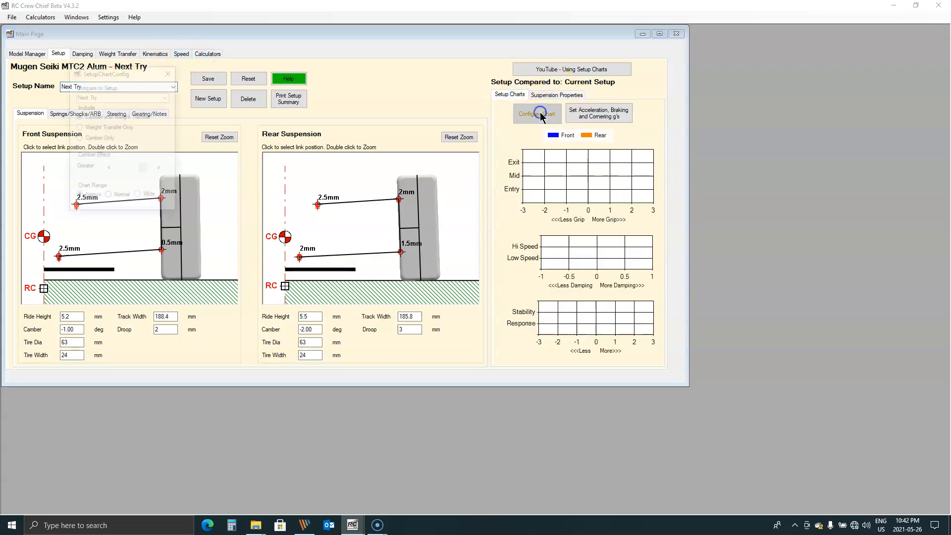
left_click(166, 96)
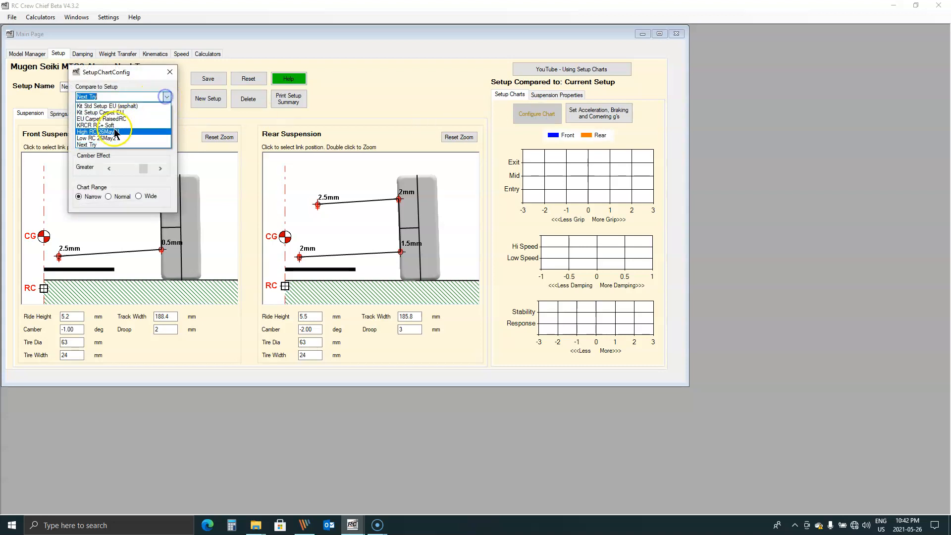
left_click(100, 132)
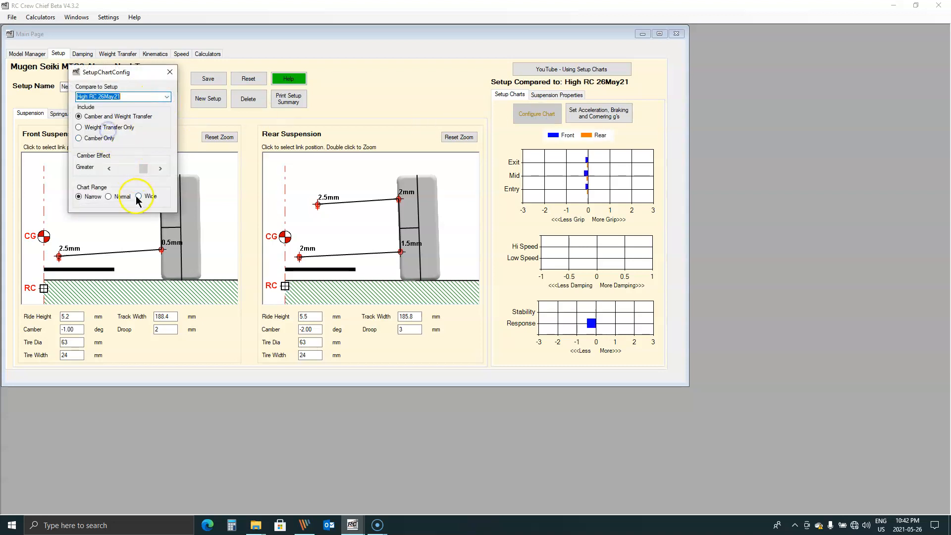
left_click(169, 73)
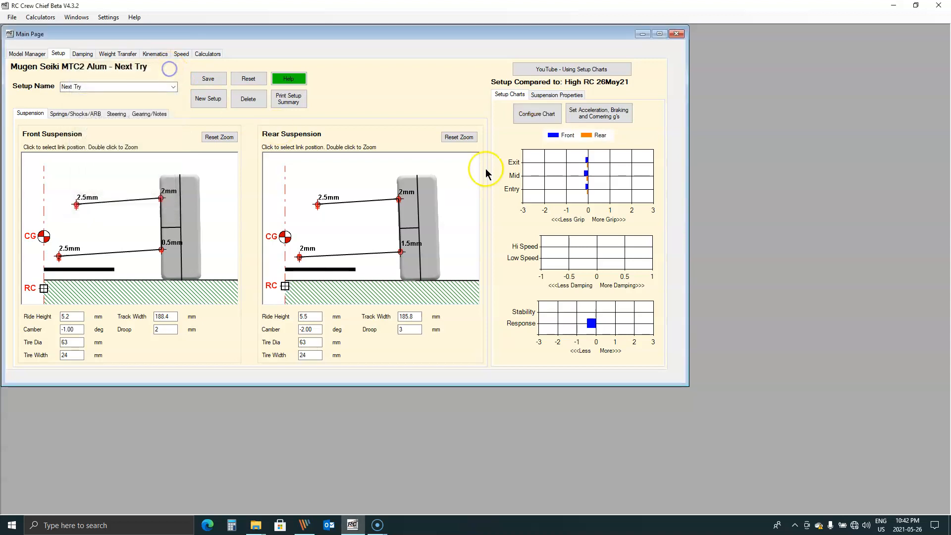
Show Next Try's roll centre and camber gain figures beside High RC 26May21's.
left_click(556, 95)
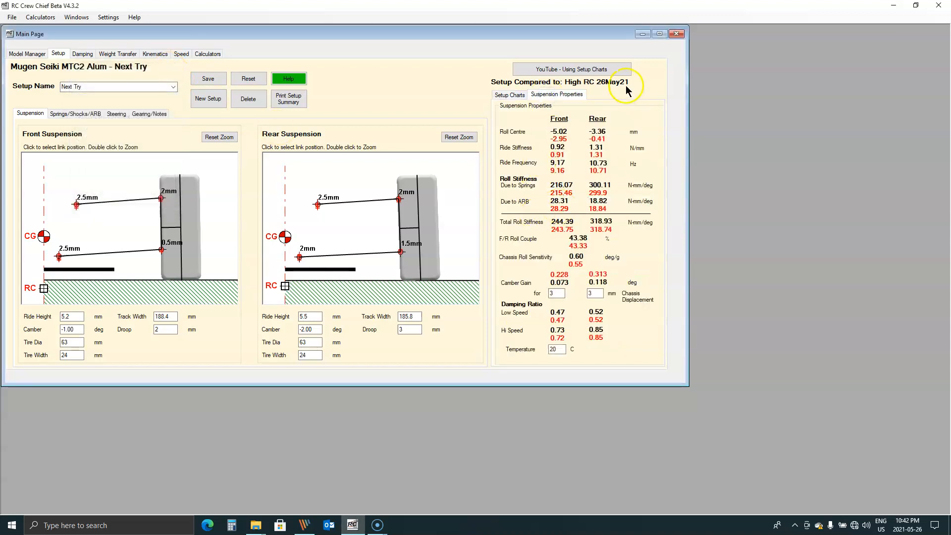
mouse_move(566, 143)
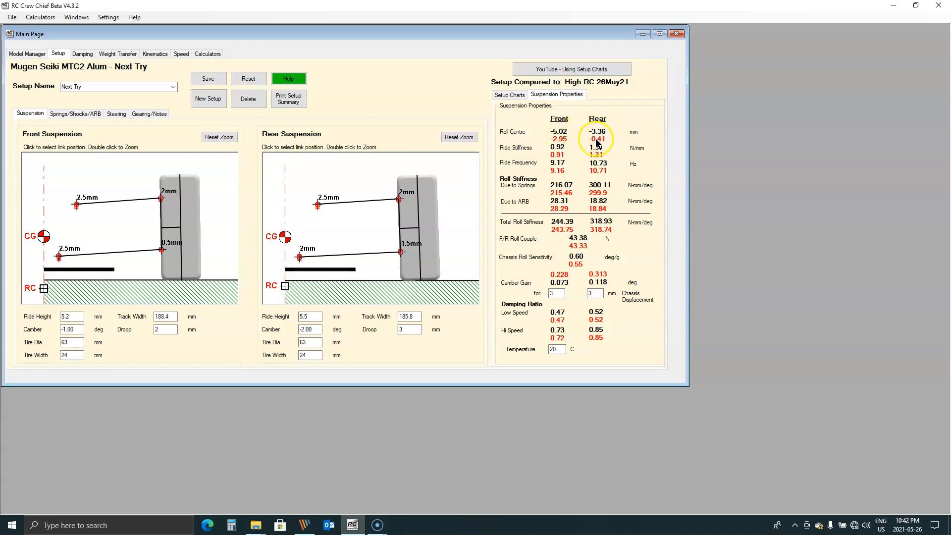
mouse_move(596, 193)
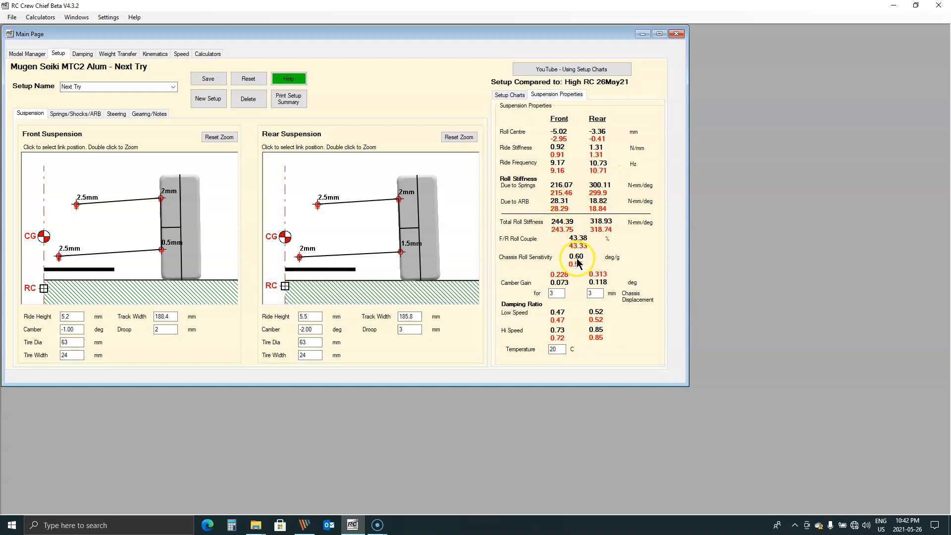
mouse_move(576, 255)
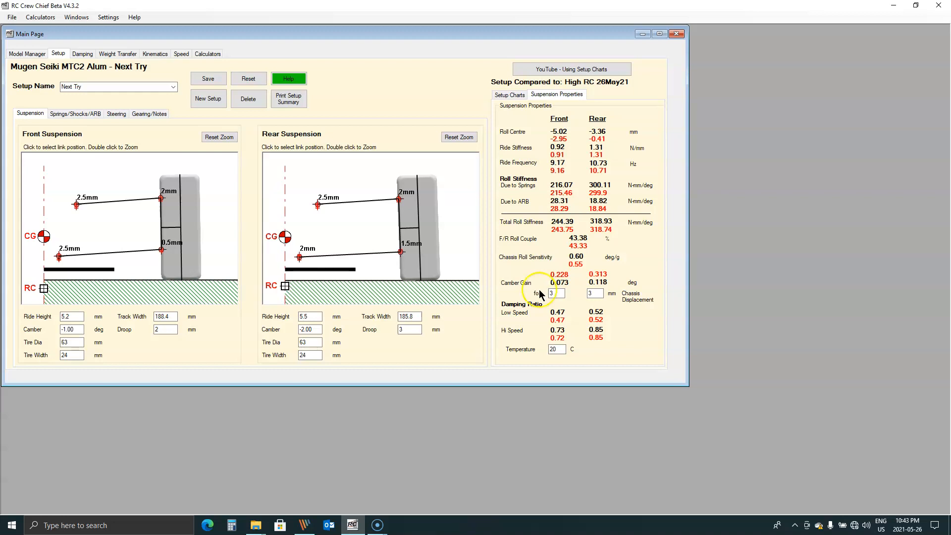
mouse_move(188, 79)
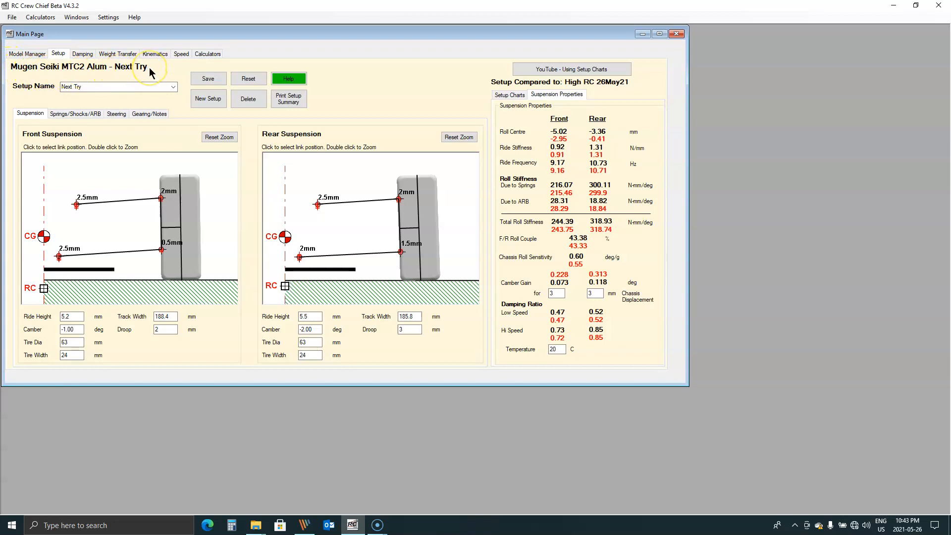
mouse_move(153, 79)
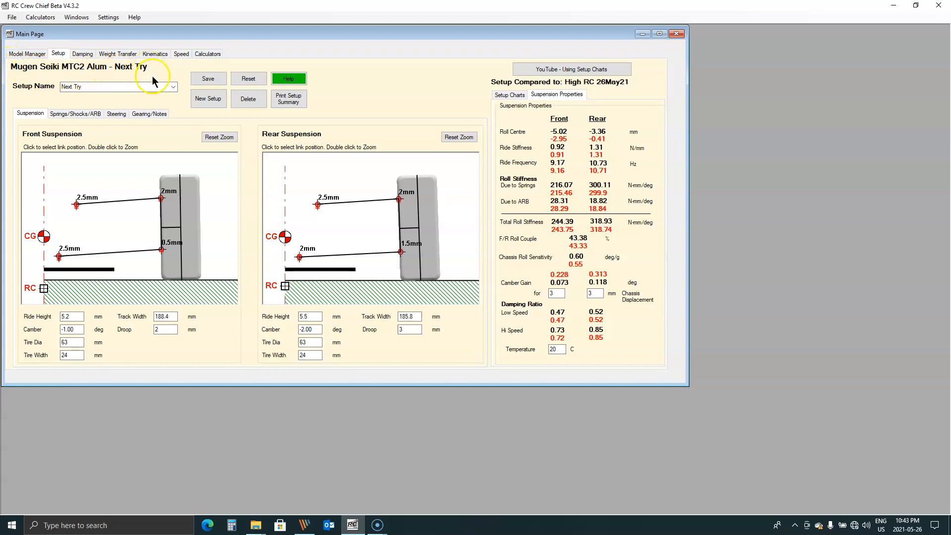